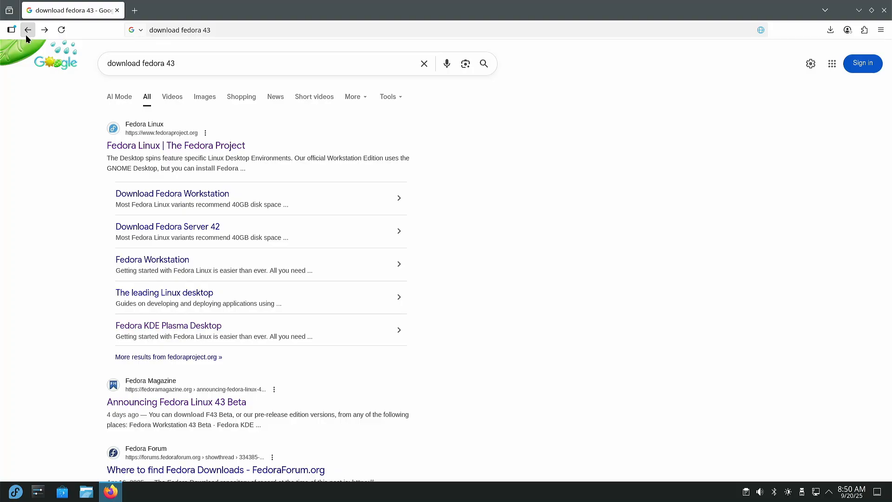
# Open the 'Fedora Linux | The Fedora Project' result from the Fedora 43 download search.
pyautogui.click(176, 145)
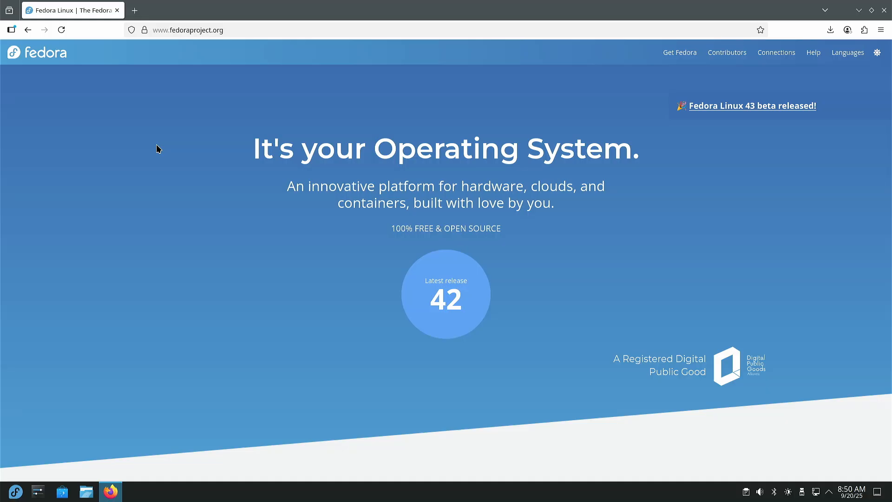
pyautogui.moveTo(727, 137)
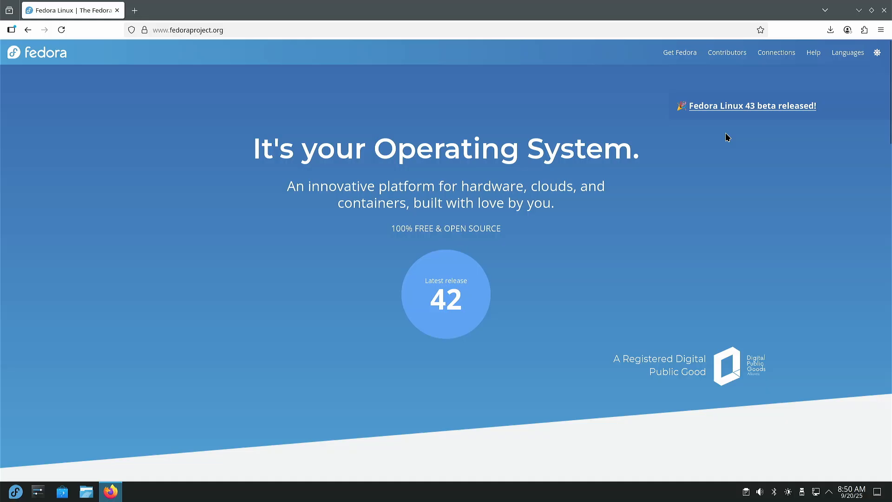
# Open the 'Fedora Linux 43 beta released!' article and scroll to 'How to get the beta release'.
pyautogui.click(751, 106)
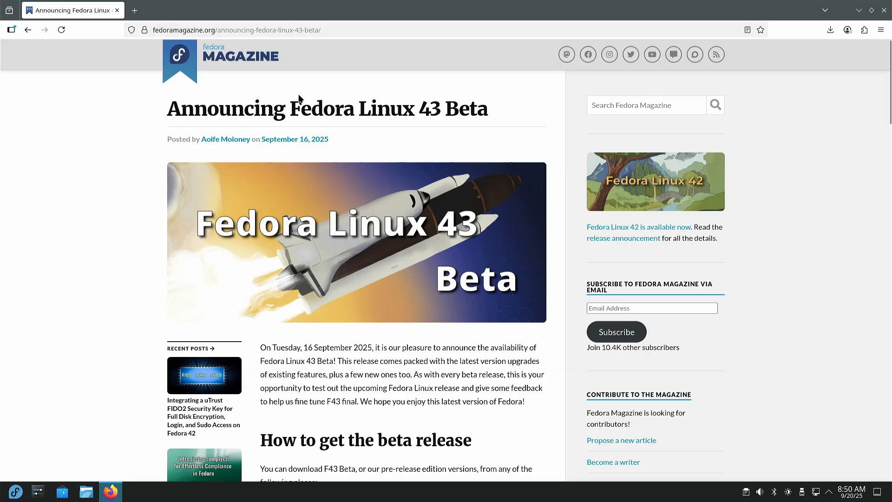
pyautogui.scroll(-3)
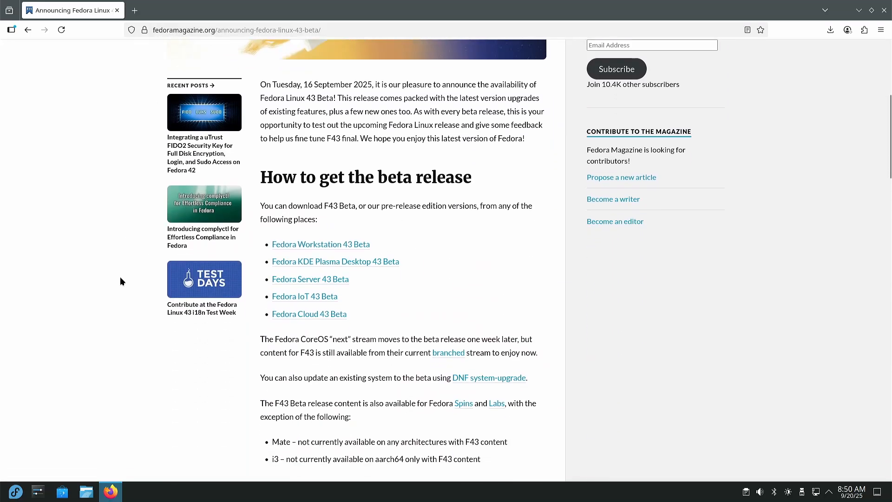
pyautogui.scroll(-3)
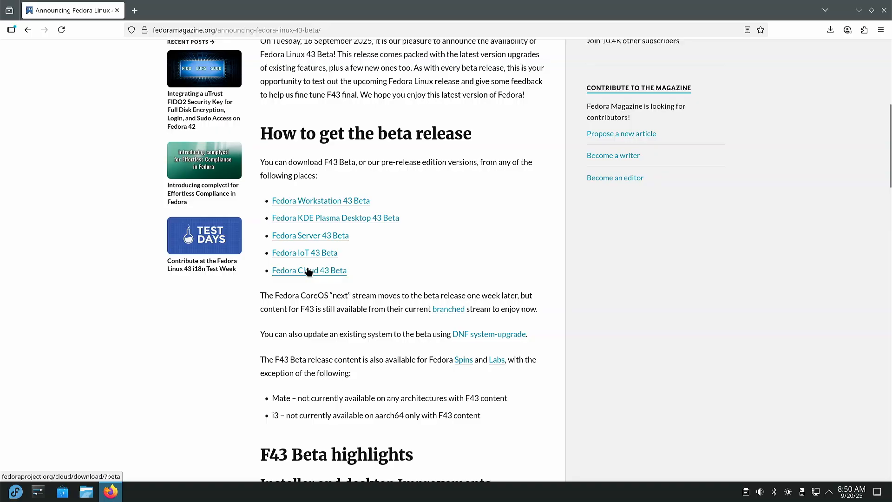
pyautogui.moveTo(375, 279)
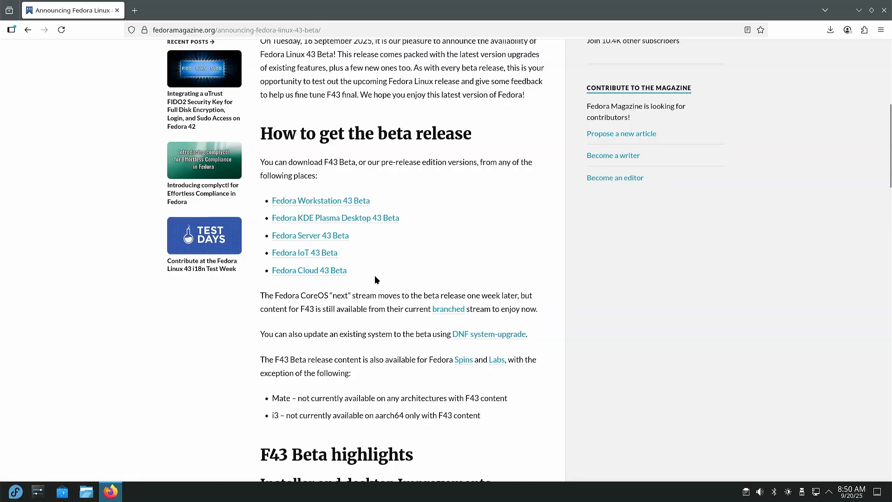
pyautogui.moveTo(330, 206)
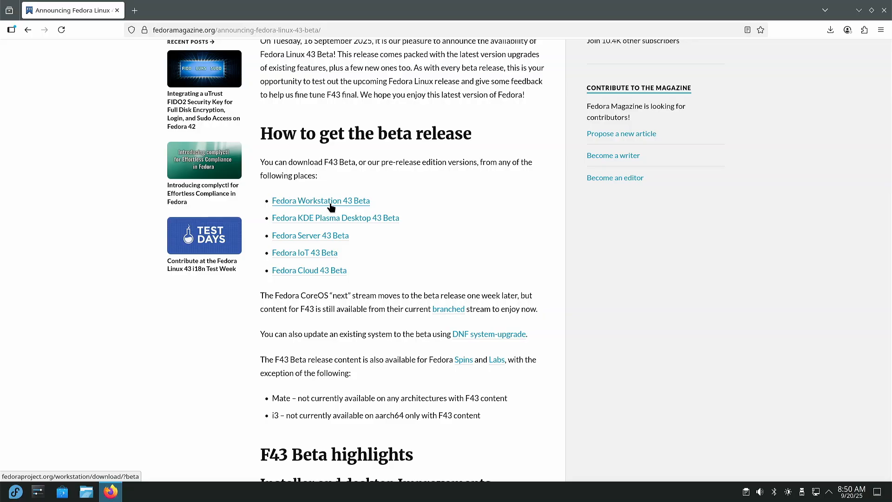
pyautogui.moveTo(339, 215)
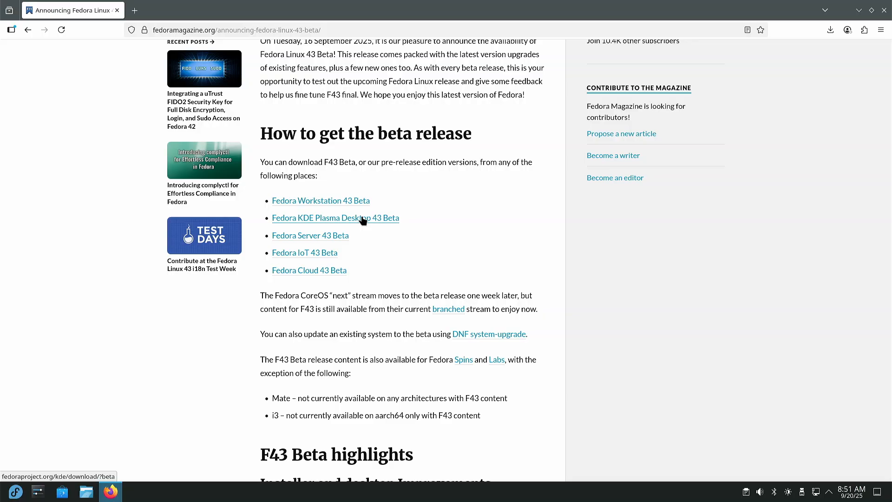
# Open the Fedora KDE Plasma Desktop 43 Beta download page and scroll to the x86_64 Live ISO.
pyautogui.click(335, 217)
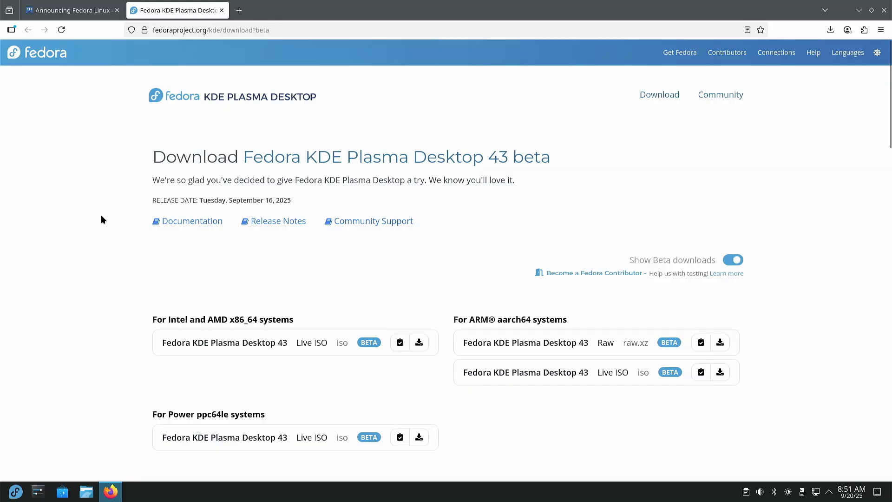
pyautogui.scroll(-3)
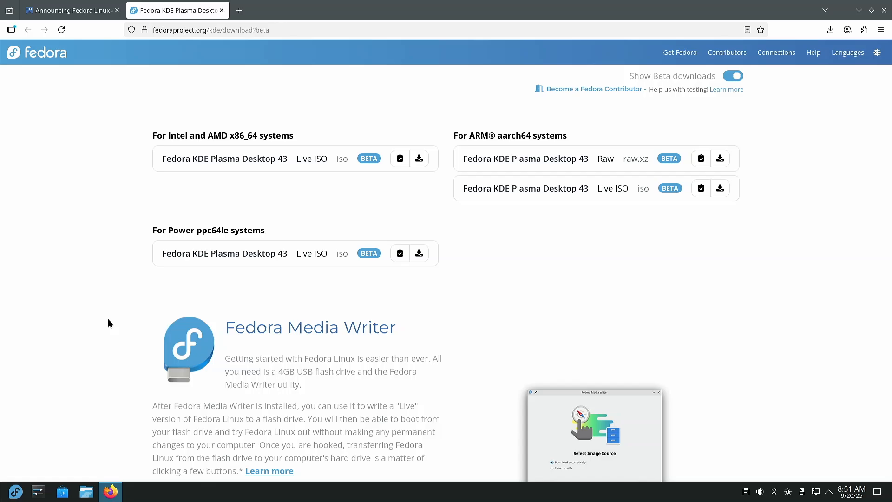
pyautogui.moveTo(147, 169)
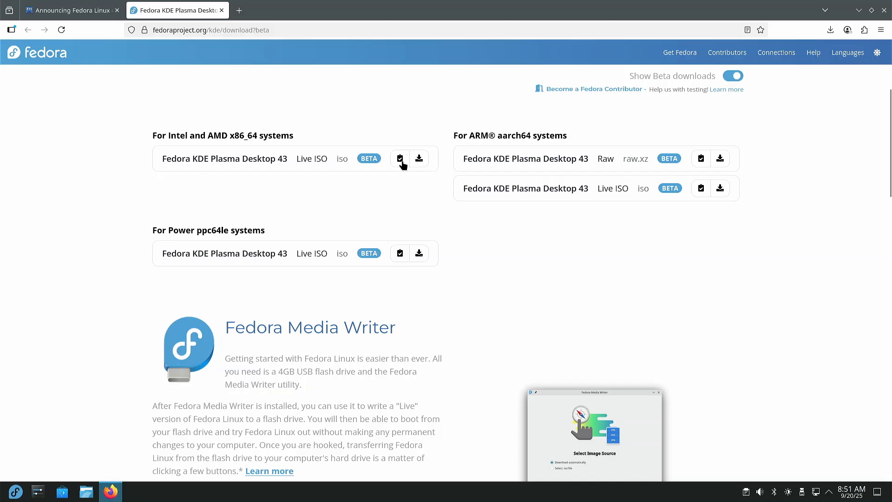
pyautogui.moveTo(419, 158)
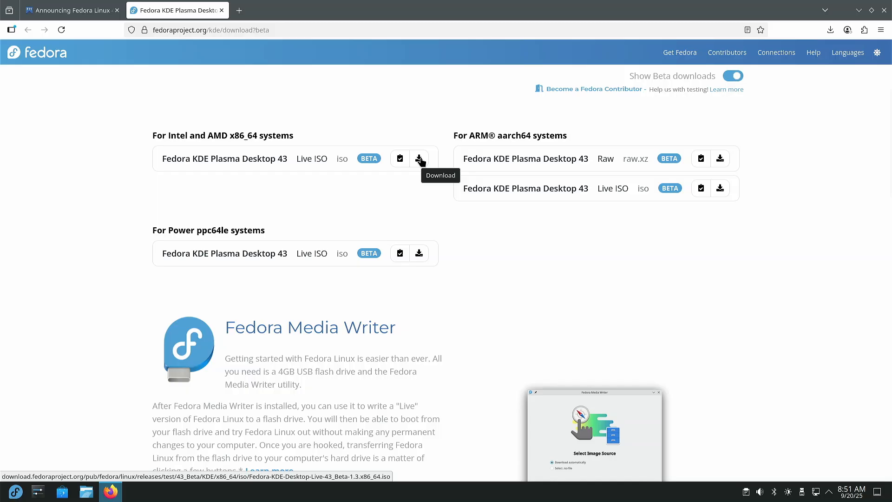
pyautogui.moveTo(222, 10)
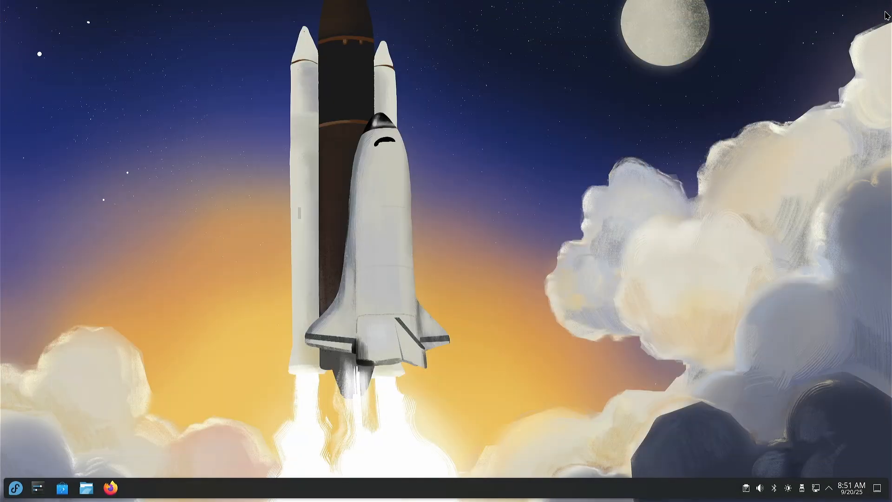
pyautogui.moveTo(358, 261)
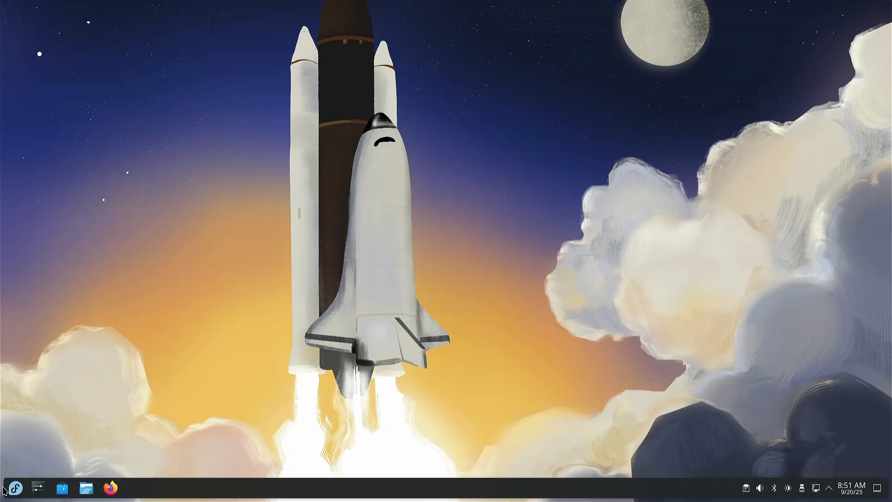
# Launch Fedora Media Writer from the Application Launcher's System category.
pyautogui.click(13, 487)
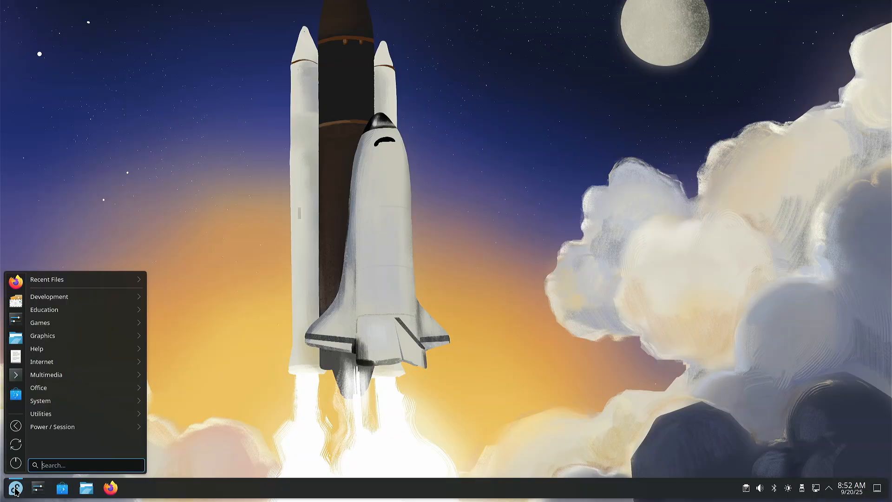
pyautogui.moveTo(17, 487)
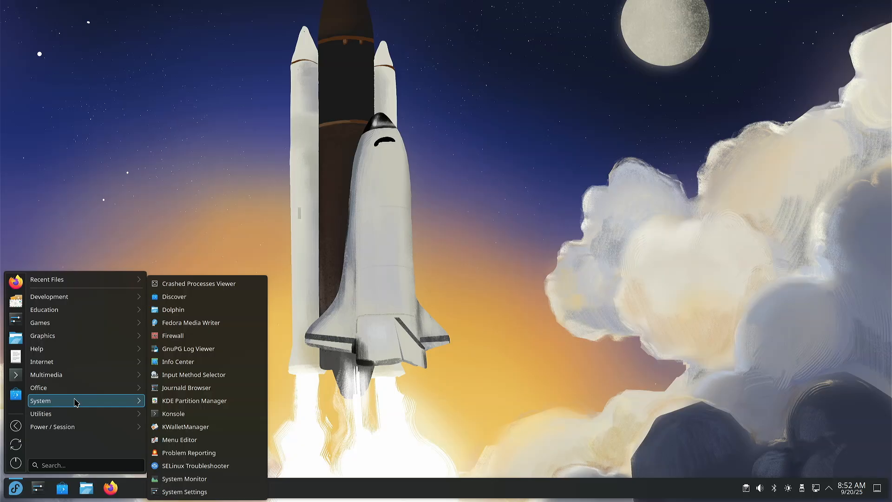
pyautogui.click(190, 323)
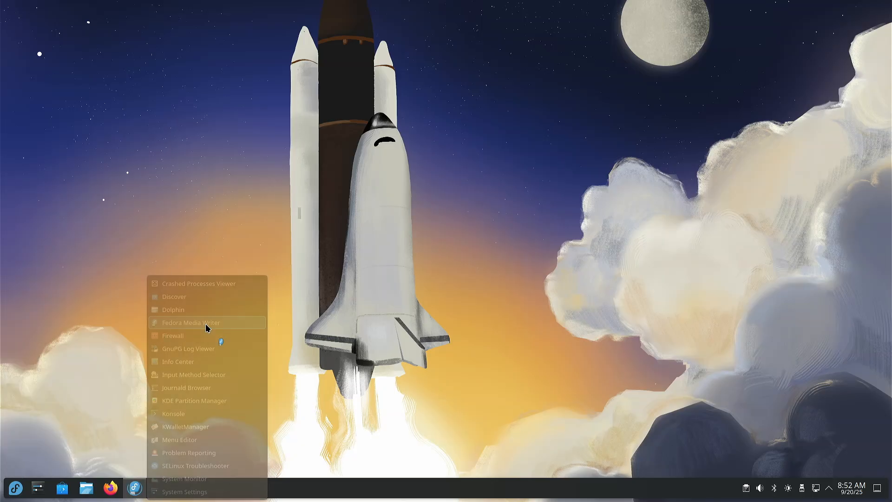
# Choose 'Select .iso file' as the image source and continue to Write Options.
pyautogui.click(190, 322)
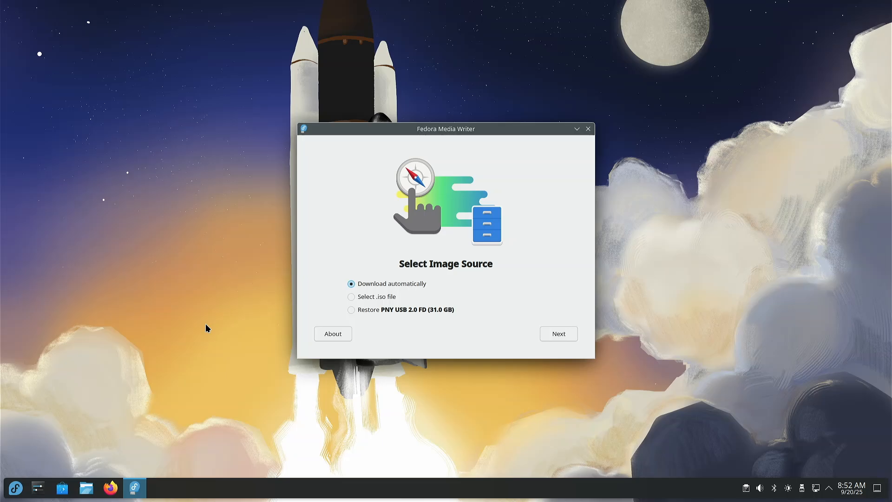
pyautogui.moveTo(376, 297)
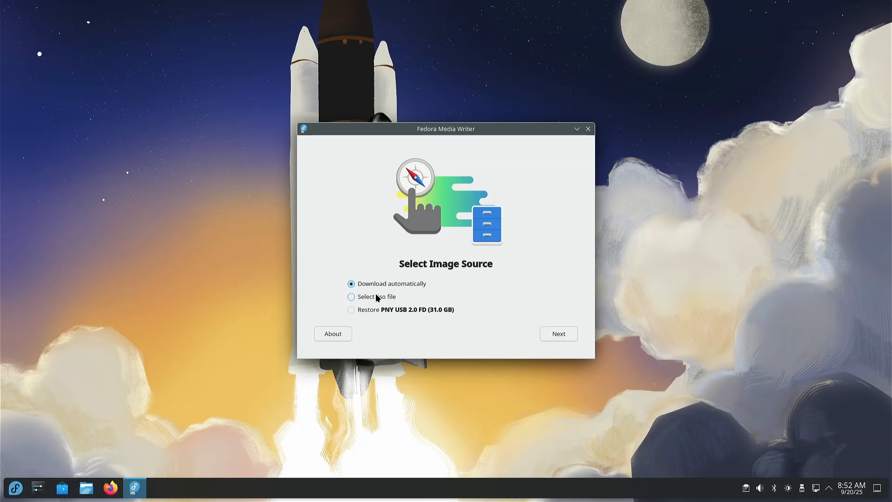
pyautogui.click(351, 297)
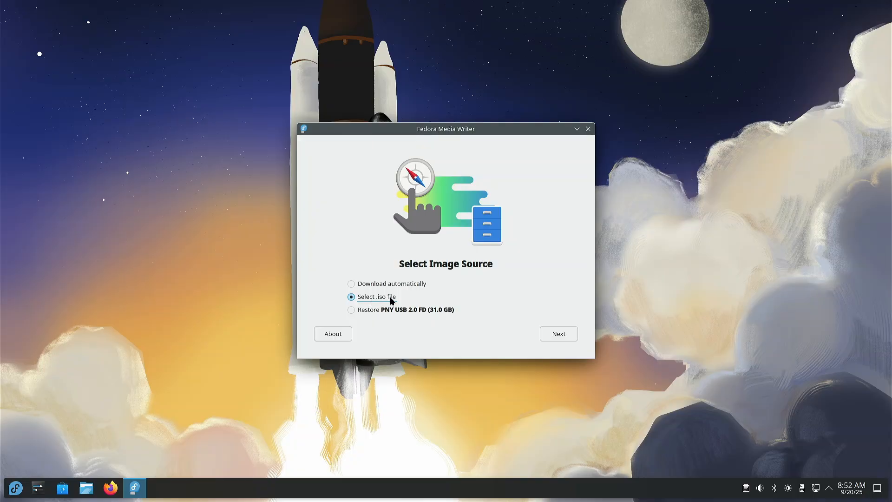
pyautogui.click(557, 333)
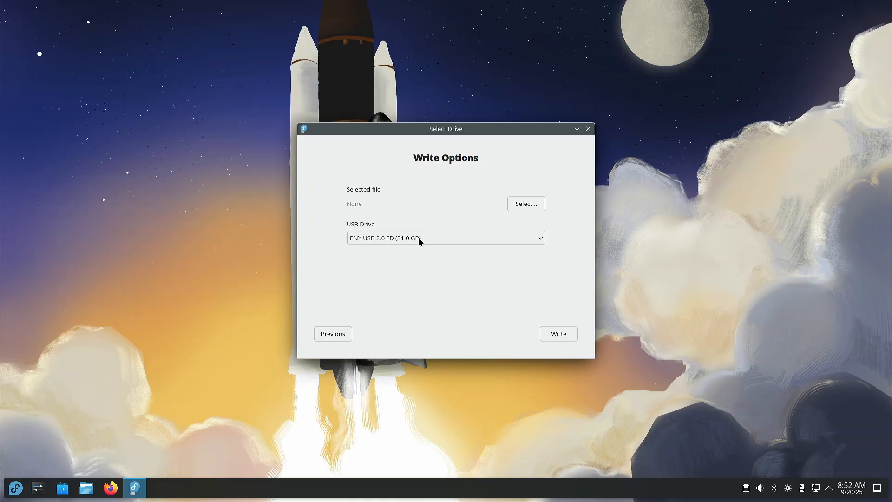
# Pick the Fedora KDE 43 Beta ISO from Downloads and start writing it to the PNY drive.
pyautogui.click(525, 203)
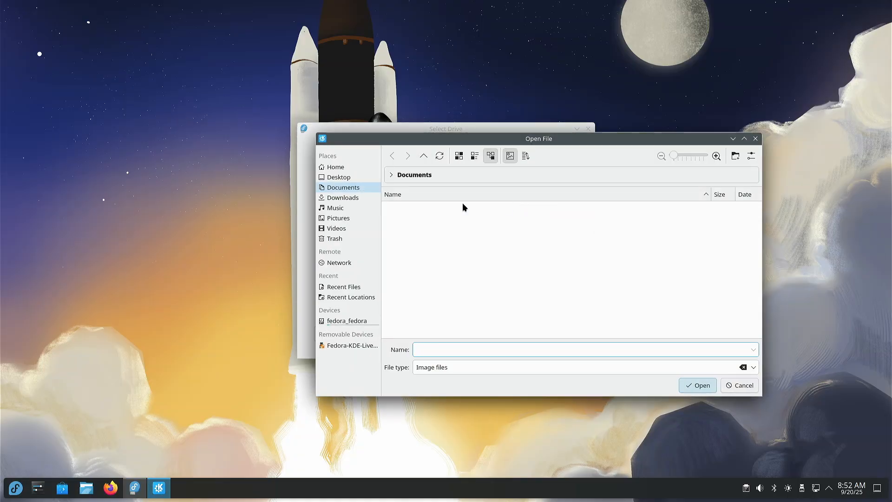
pyautogui.click(343, 198)
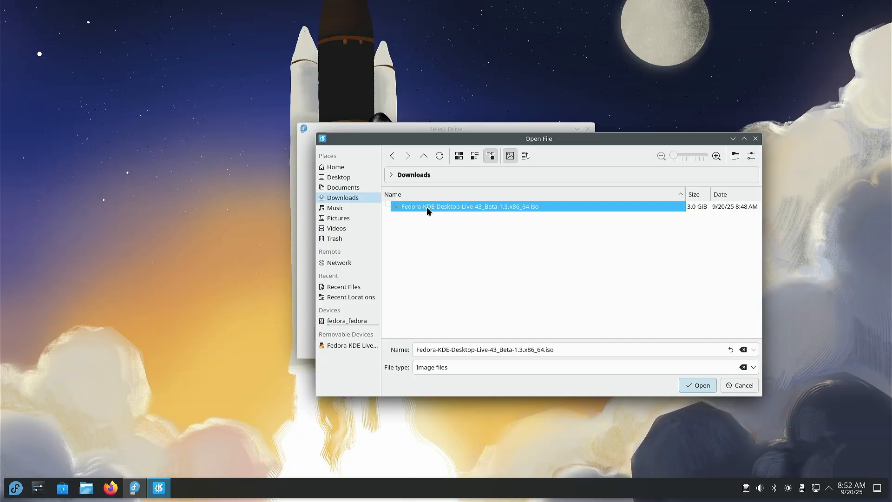
pyautogui.moveTo(705, 370)
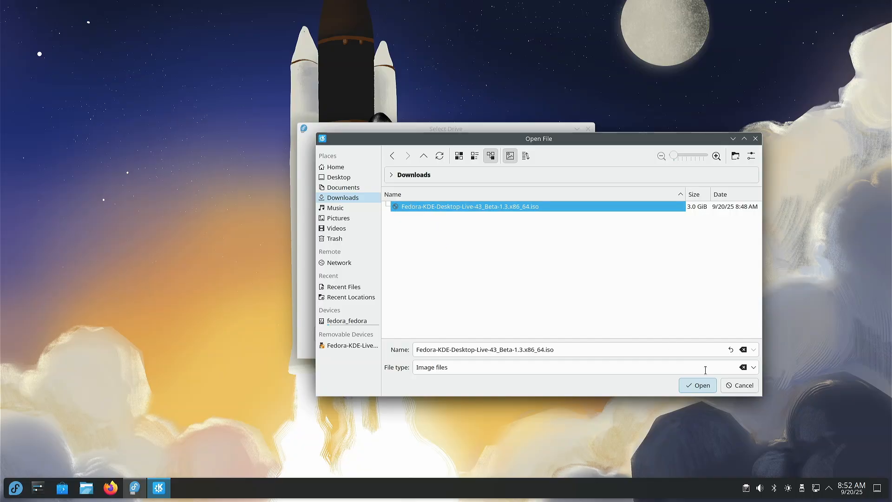
pyautogui.click(697, 385)
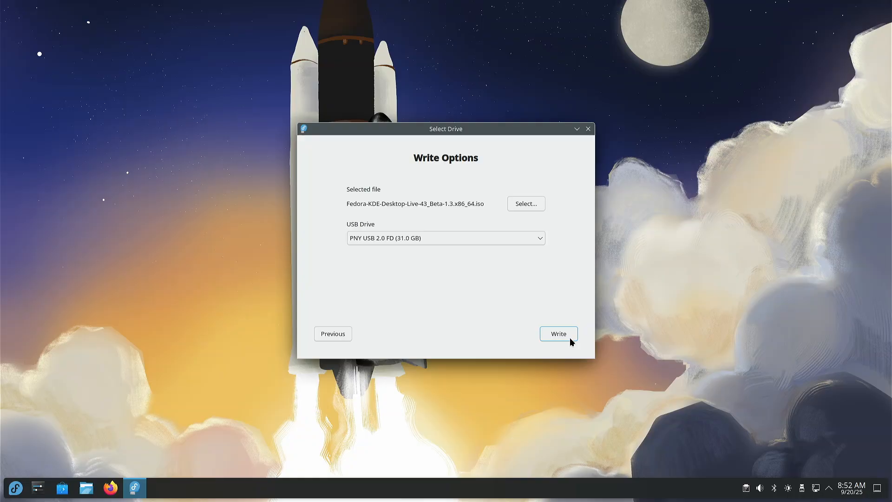
pyautogui.click(557, 333)
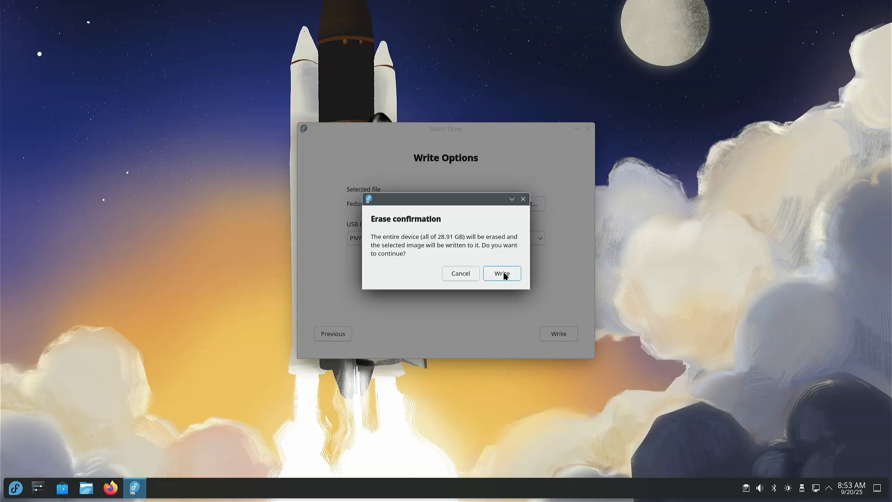
# Confirm erasing the PNY drive and authorize the write with the administrator password.
pyautogui.click(501, 273)
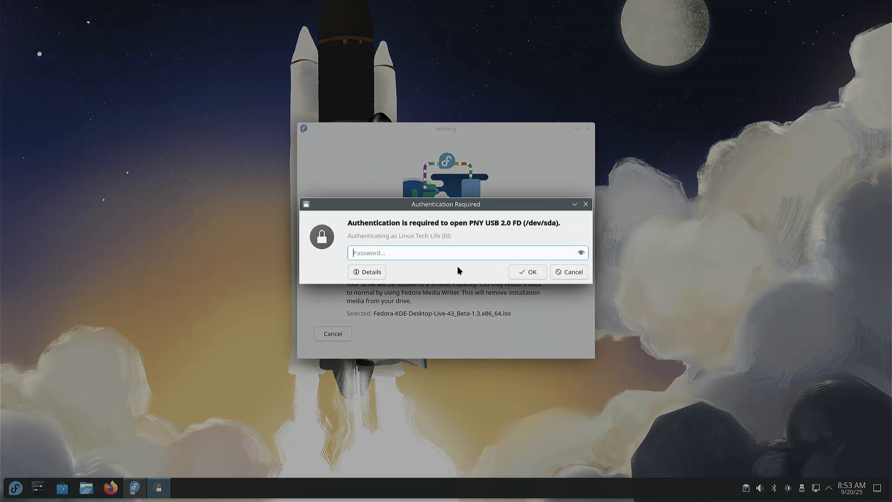
pyautogui.write('•')
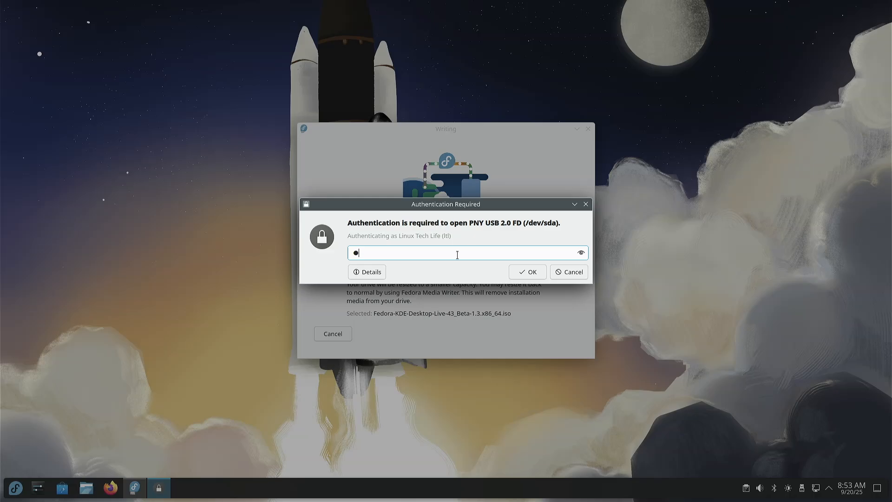
pyautogui.click(526, 272)
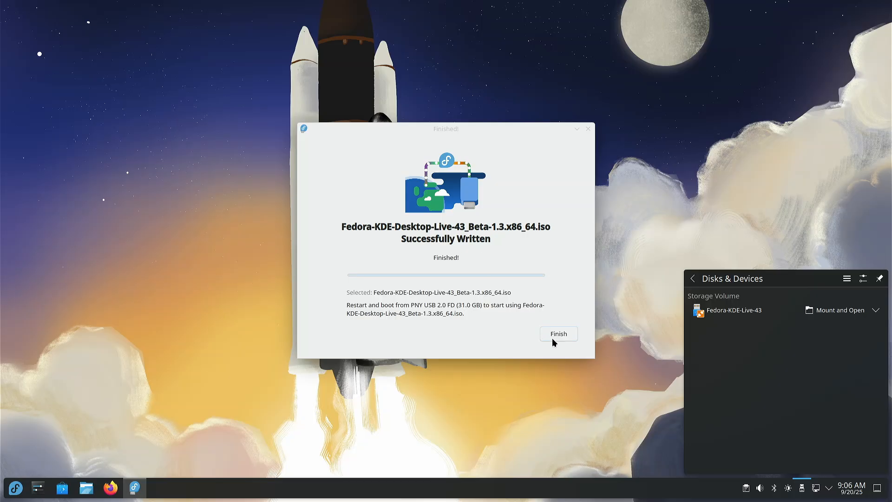
# Dismiss the 'Successfully Written' screen with Finish, returning to Select Image Source.
pyautogui.click(557, 333)
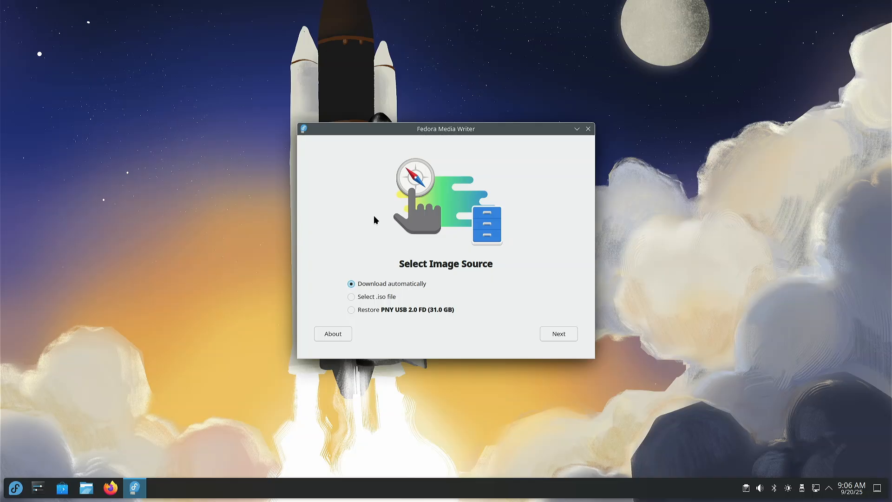
pyautogui.moveTo(396, 241)
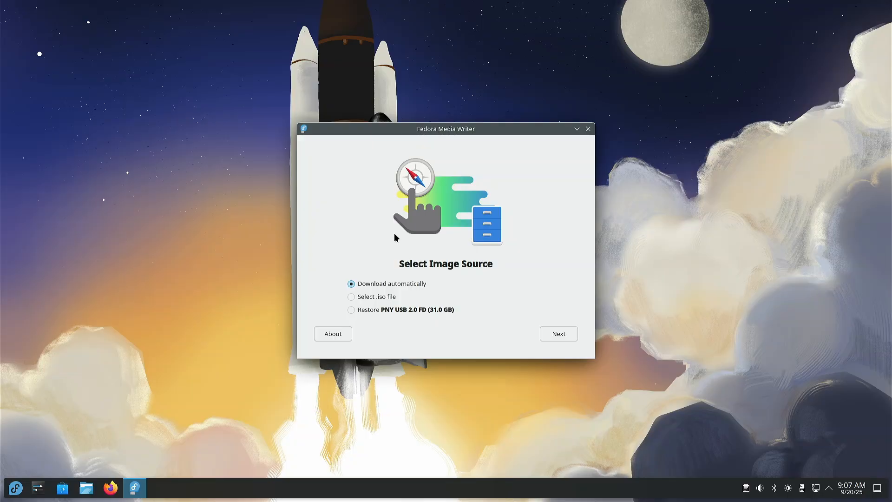
pyautogui.moveTo(588, 129)
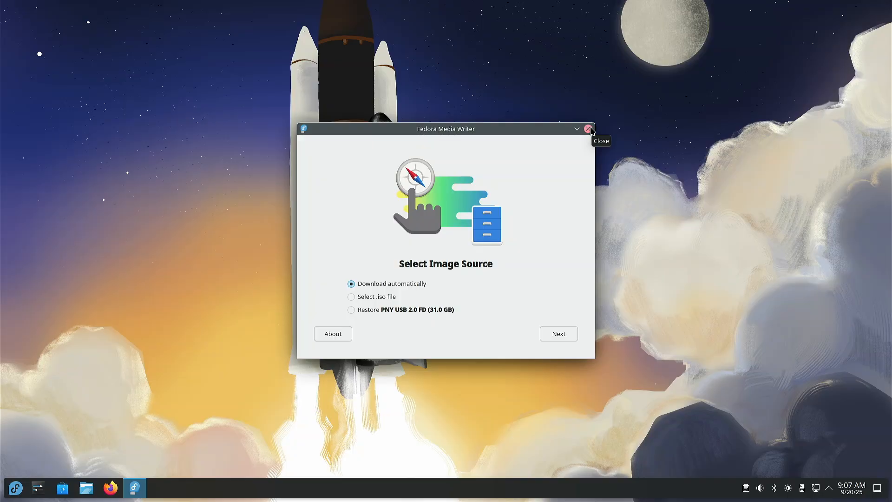
pyautogui.moveTo(591, 121)
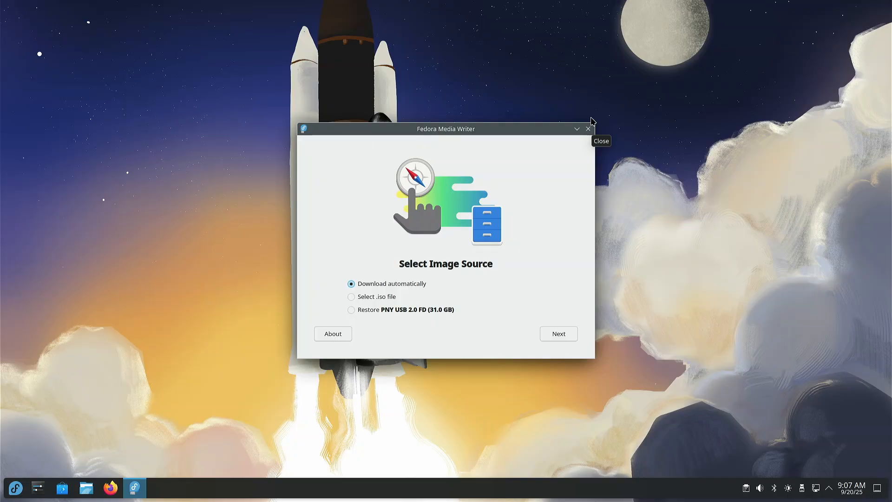
pyautogui.moveTo(517, 196)
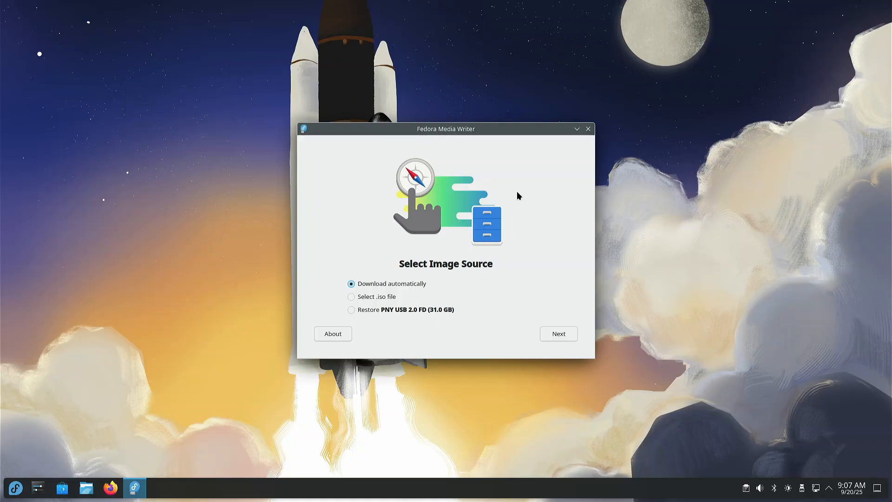
pyautogui.moveTo(517, 220)
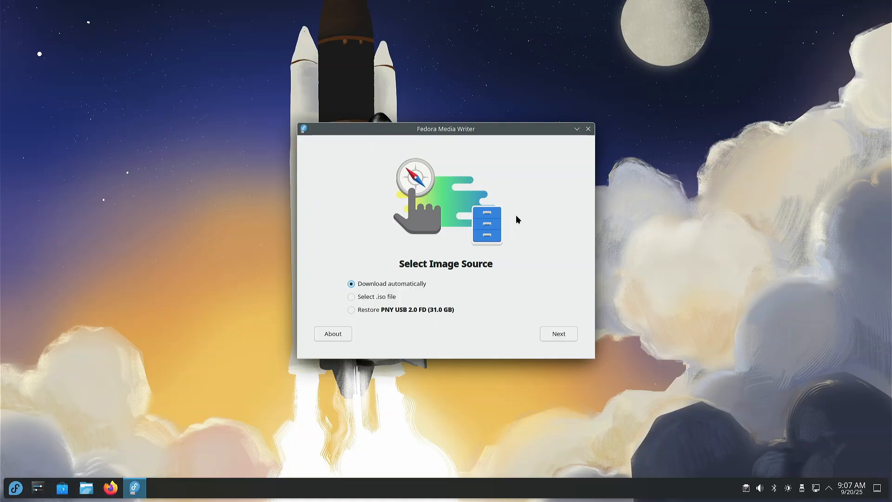
pyautogui.moveTo(497, 221)
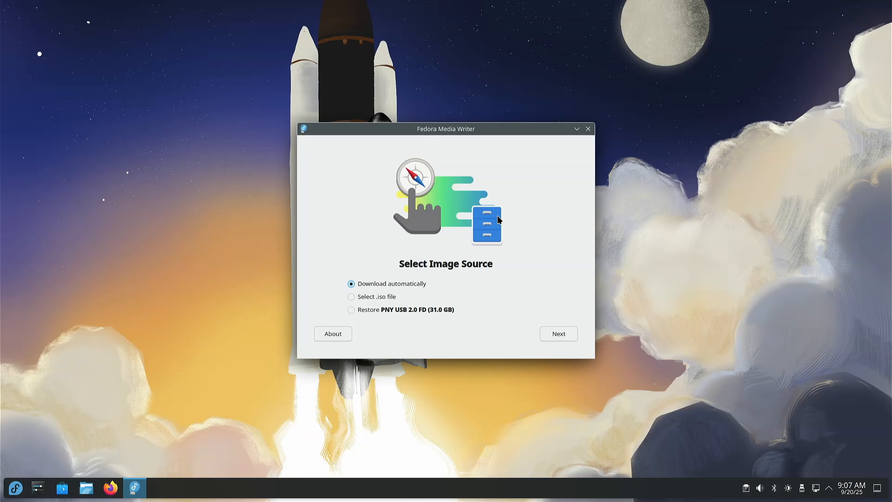
pyautogui.moveTo(598, 129)
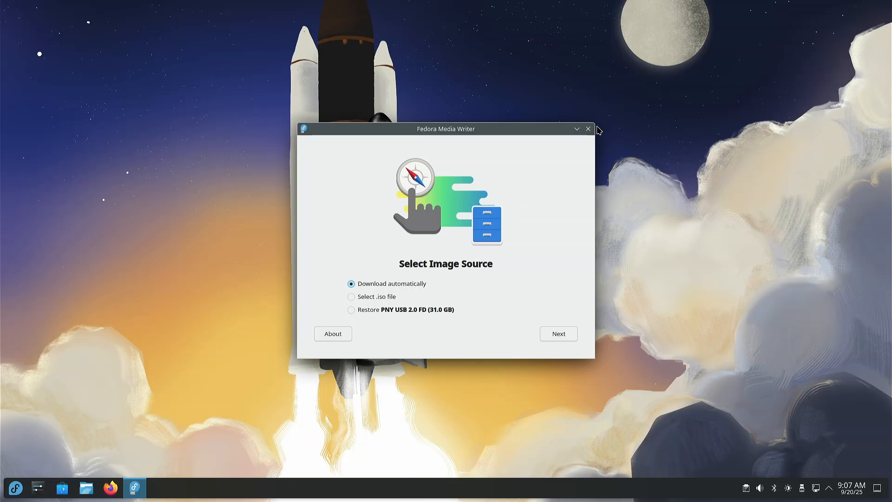
pyautogui.moveTo(587, 129)
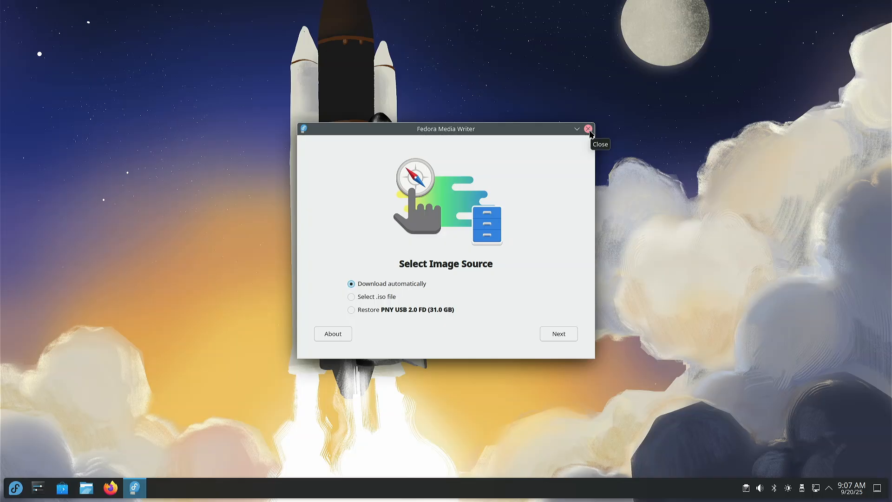
# Close the Fedora Media Writer window using its title-bar close button.
pyautogui.click(588, 128)
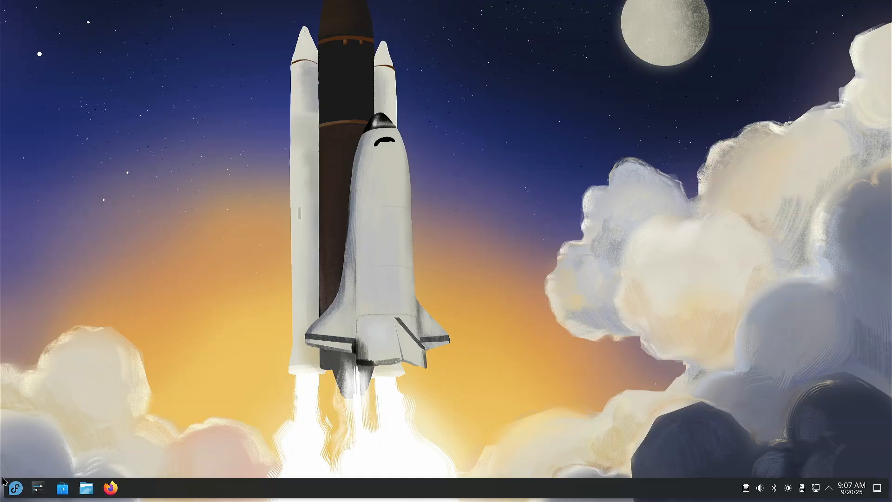
# Open the Application Launcher to begin restarting the computer for USB boot.
pyautogui.click(14, 487)
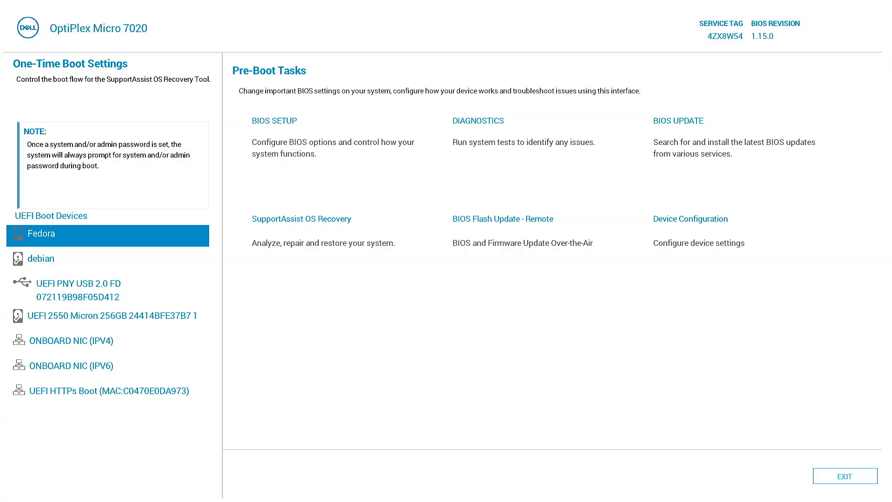
# Boot once from the UEFI PNY USB drive and start the plain 'Start Fedora-KDE-Desktop-Live' entry.
pyautogui.click(85, 289)
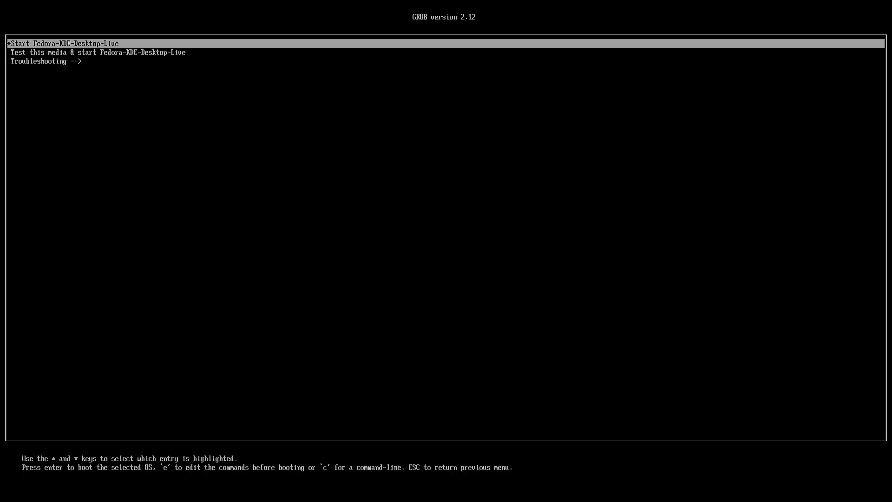
pyautogui.press('Down')
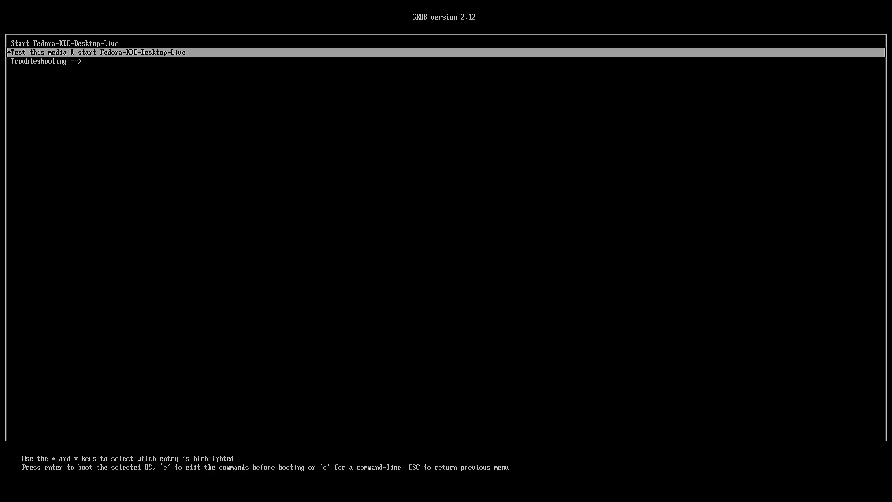
pyautogui.press('Up')
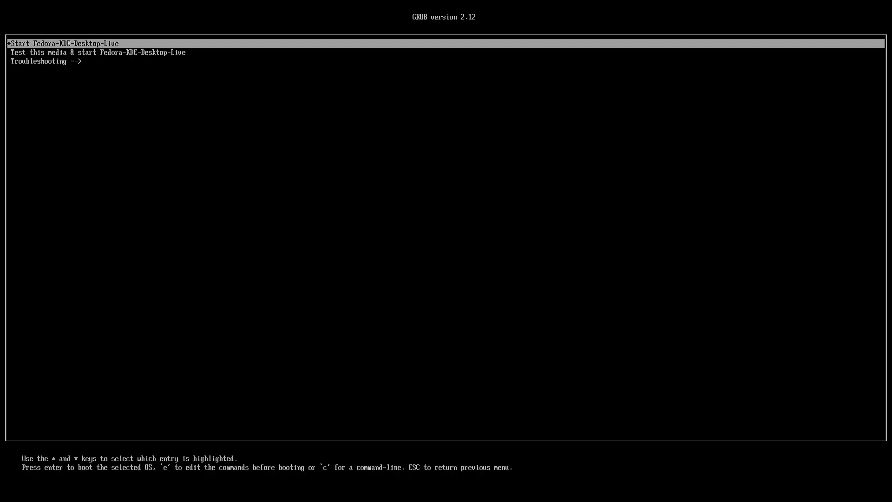
pyautogui.press('Return')
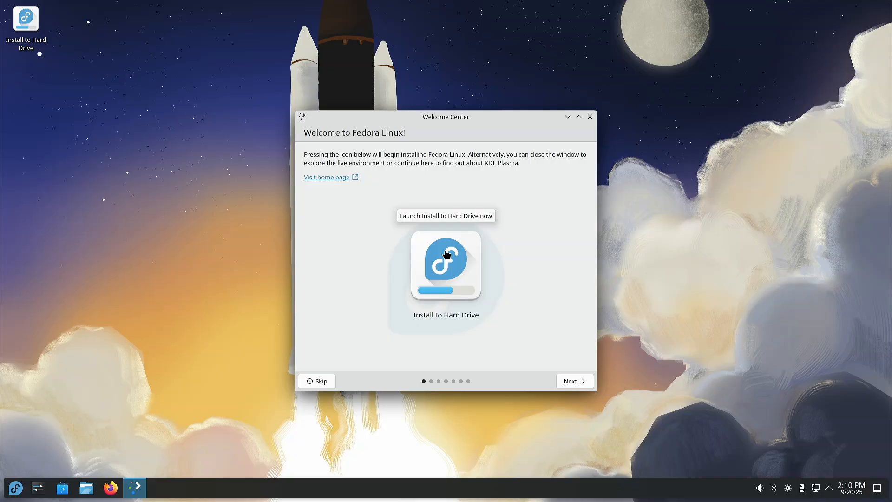
pyautogui.moveTo(449, 263)
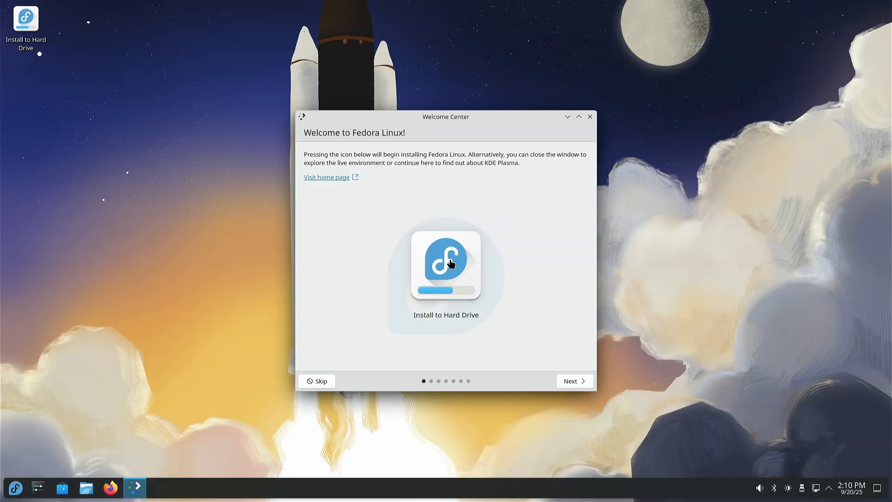
pyautogui.moveTo(445, 264)
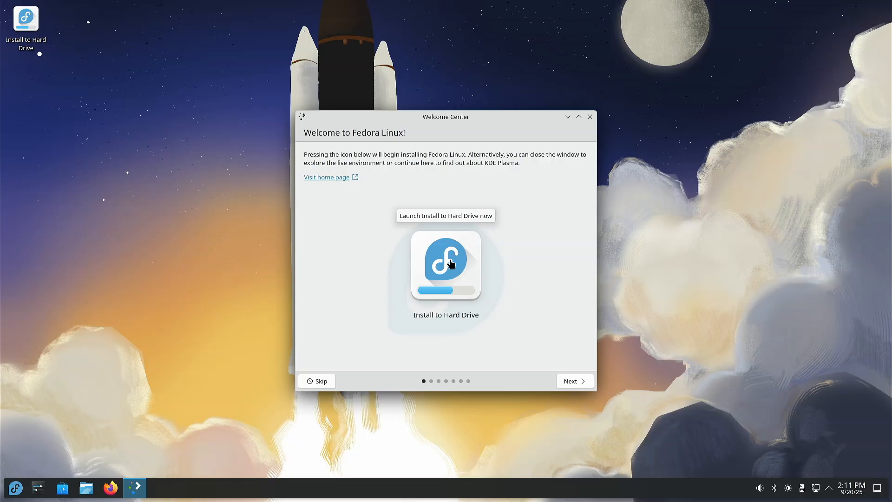
pyautogui.moveTo(398, 284)
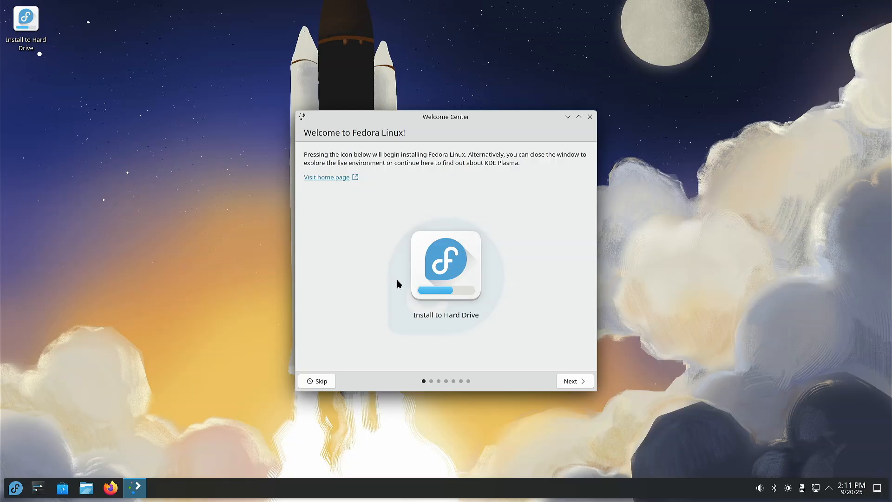
pyautogui.moveTo(446, 280)
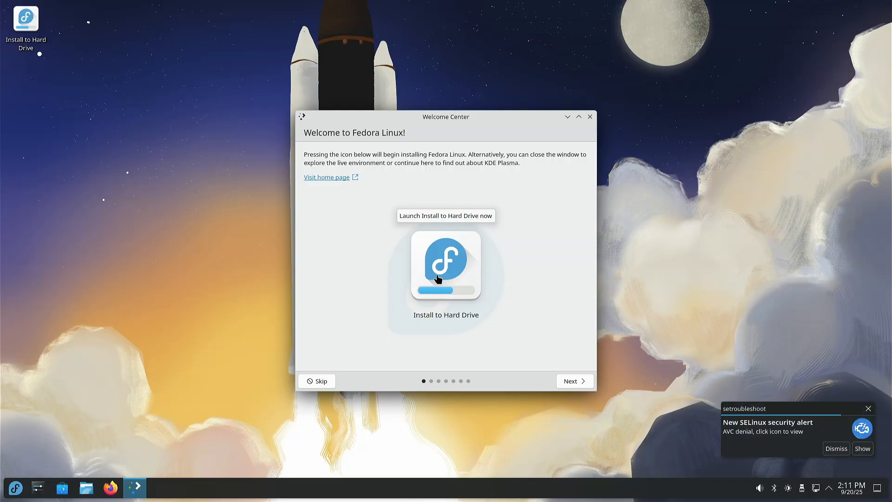
# Start Install to Hard Drive from the Welcome Center window.
pyautogui.click(445, 264)
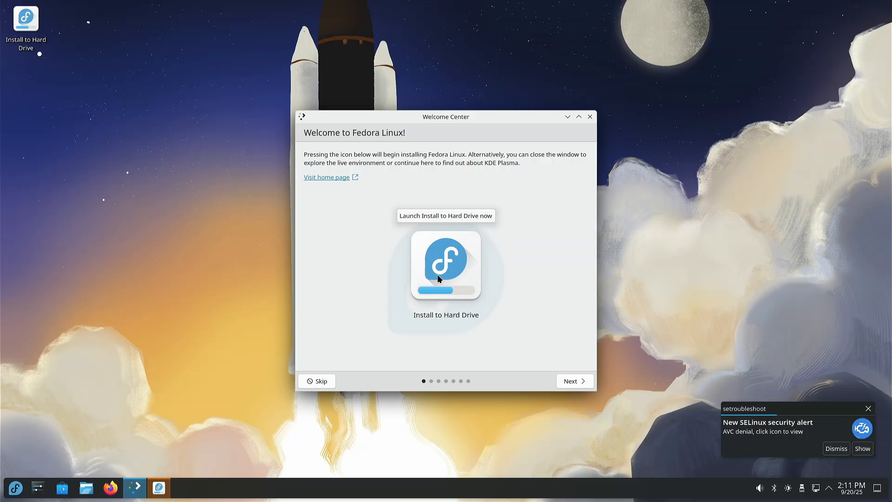
# Let the Anaconda installer open its Welcome page with English (United States) and English (US) keyboard.
pyautogui.click(446, 264)
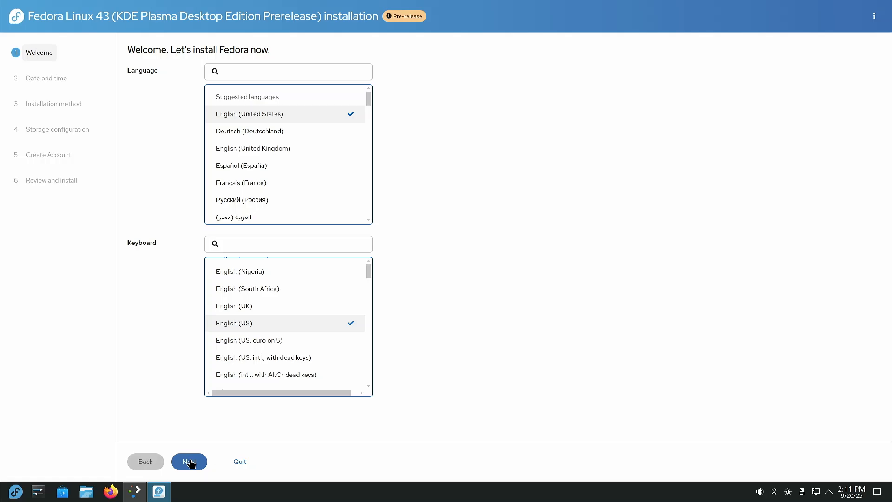
# Accept the language and keyboard, then keep automatic date, time and America/Chicago timezone.
pyautogui.click(189, 461)
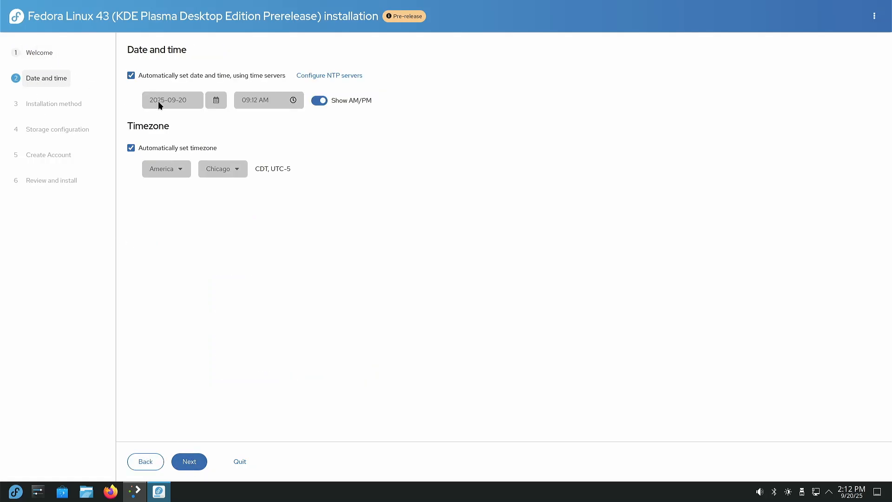
pyautogui.moveTo(115, 117)
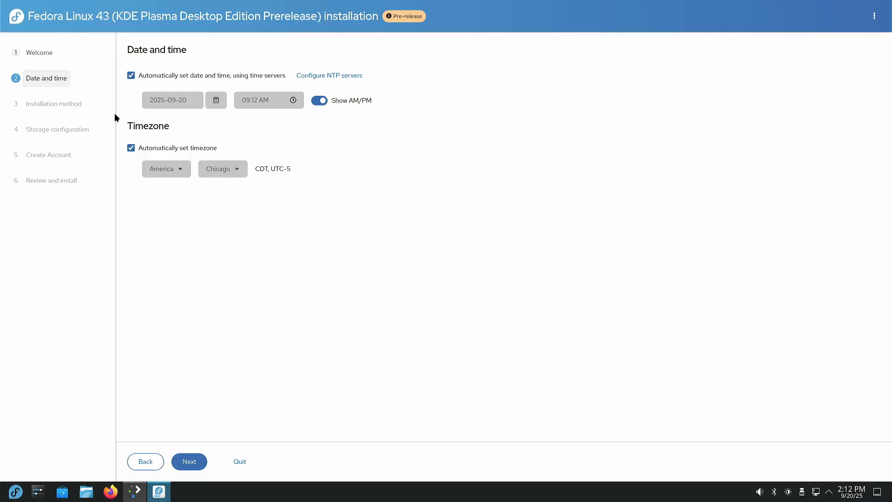
pyautogui.moveTo(160, 102)
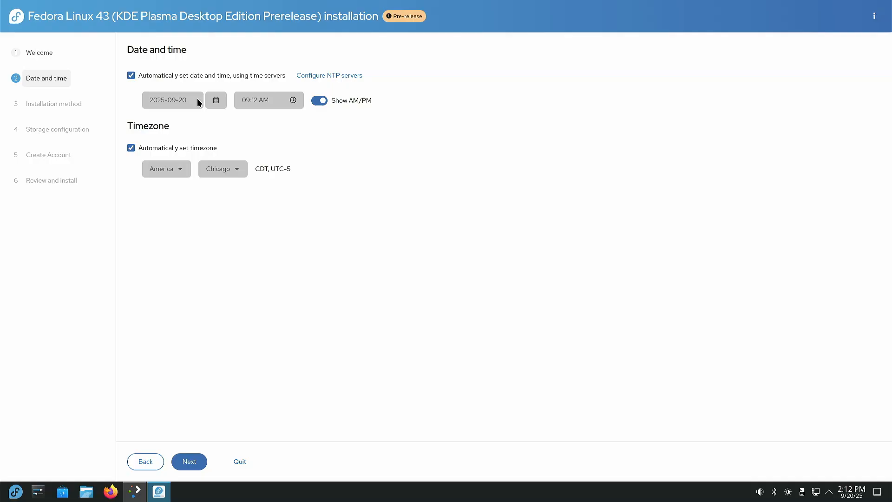
pyautogui.moveTo(181, 106)
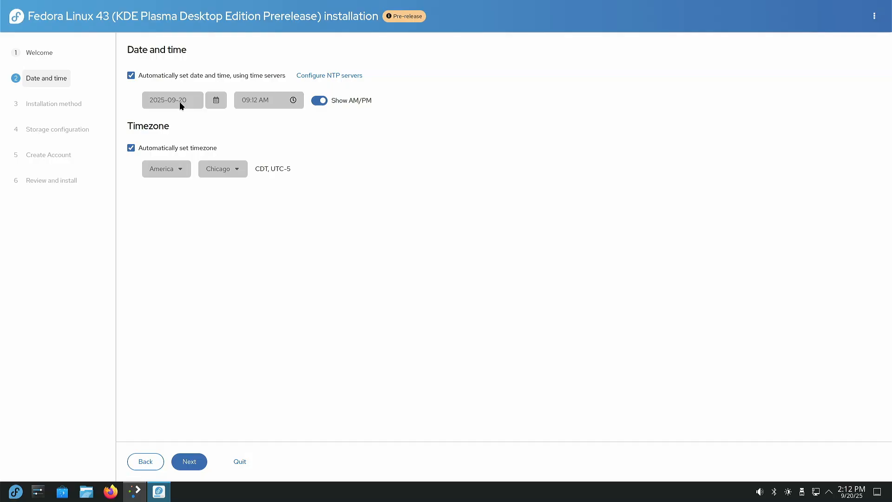
pyautogui.moveTo(144, 114)
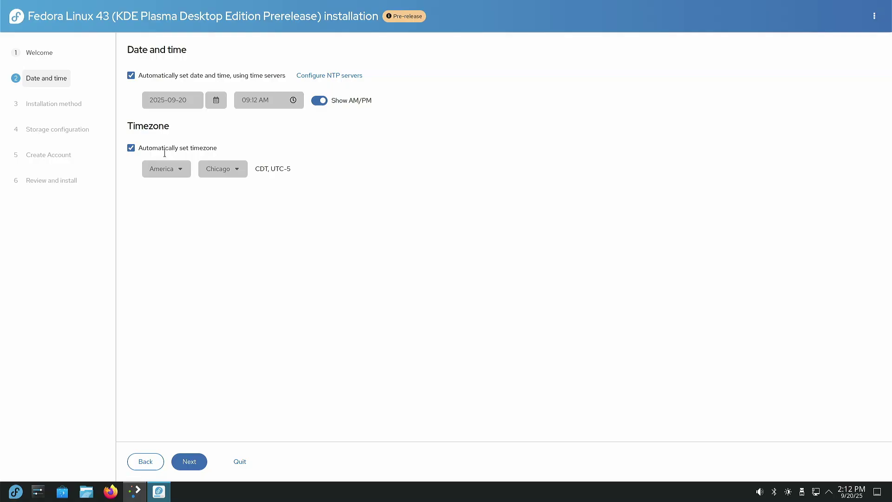
pyautogui.moveTo(180, 206)
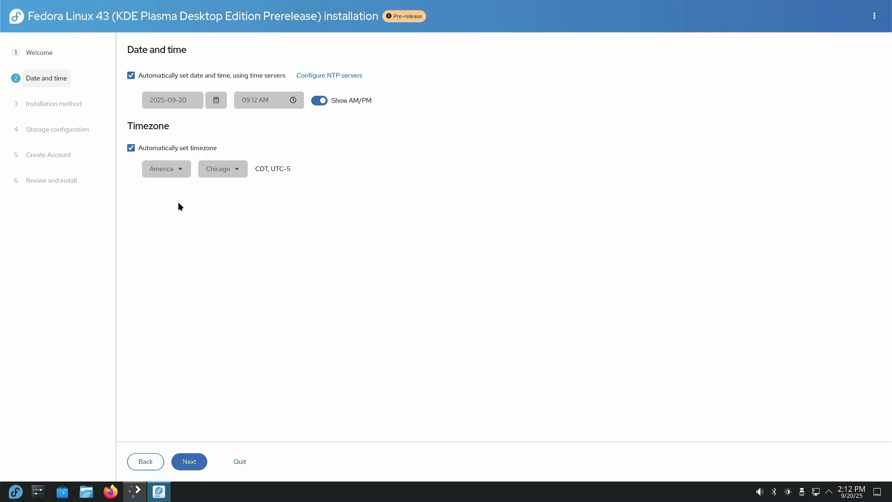
pyautogui.moveTo(147, 174)
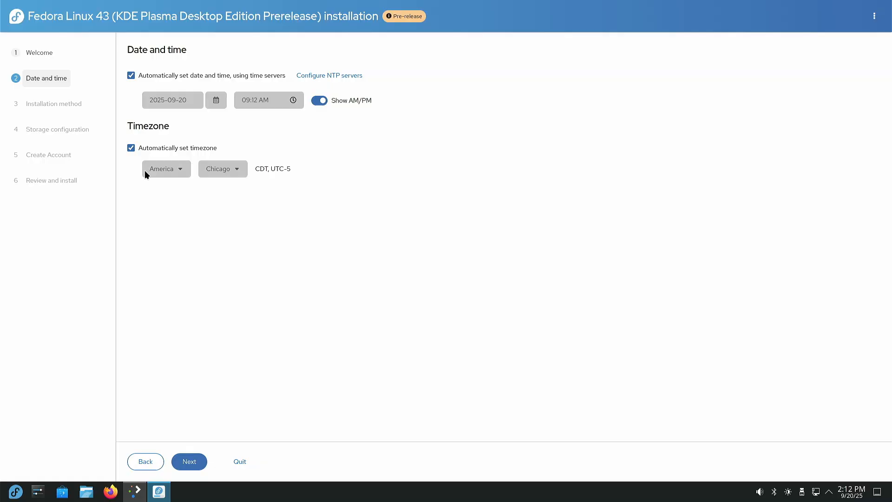
pyautogui.moveTo(214, 180)
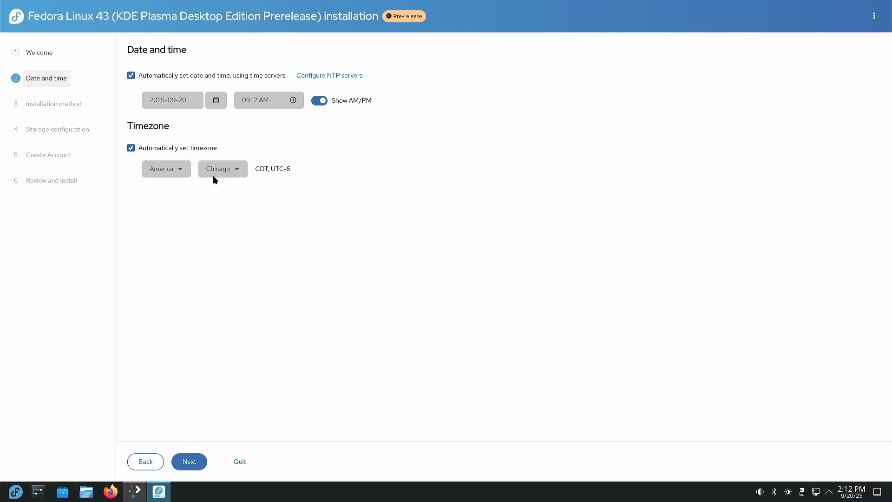
pyautogui.moveTo(230, 171)
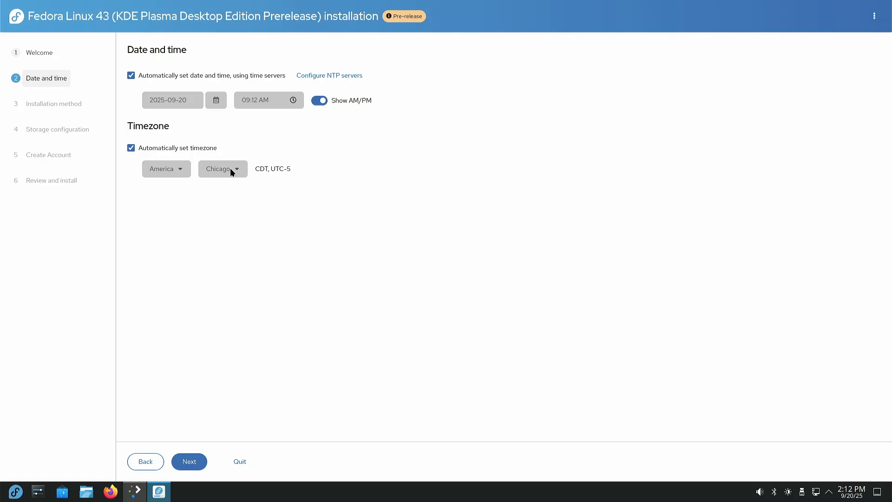
pyautogui.click(189, 461)
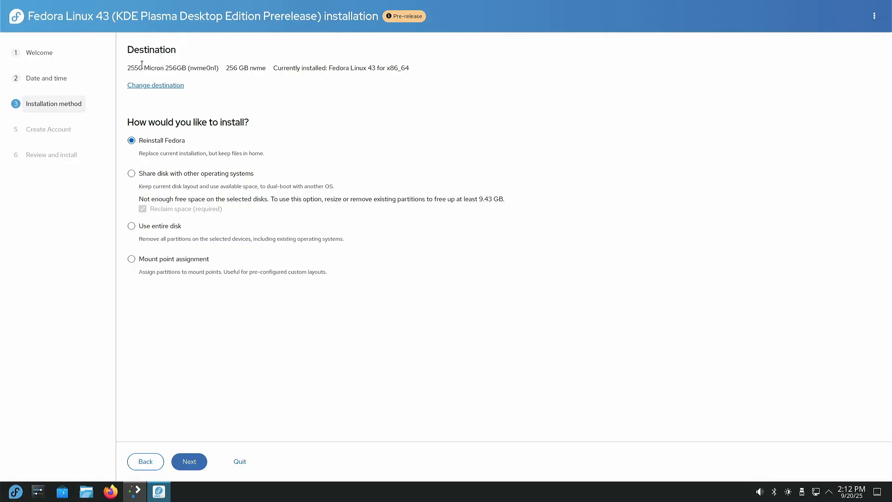
# Select 'Use entire disk' as the installation method and advance to Storage configuration.
pyautogui.doubleClick(165, 68)
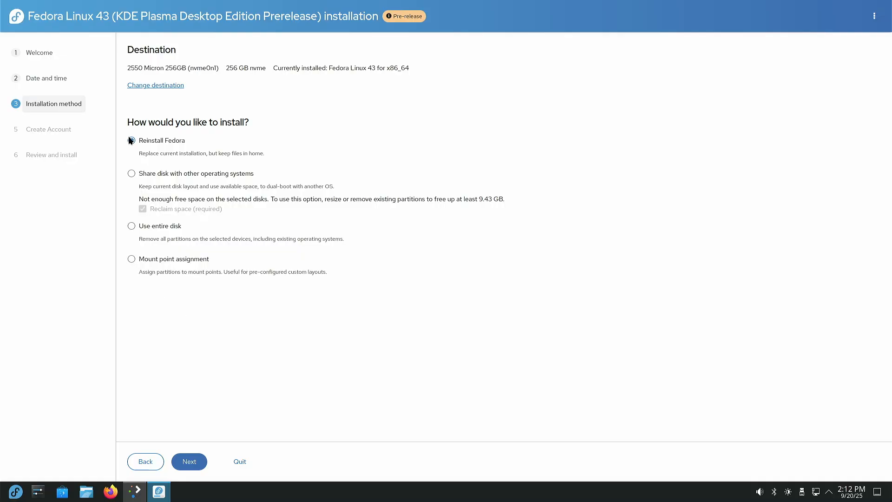
pyautogui.click(132, 140)
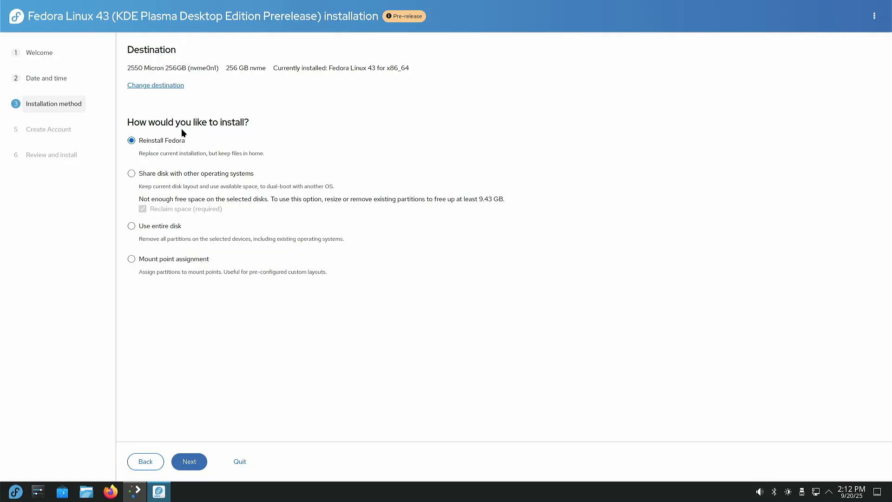
pyautogui.moveTo(174, 178)
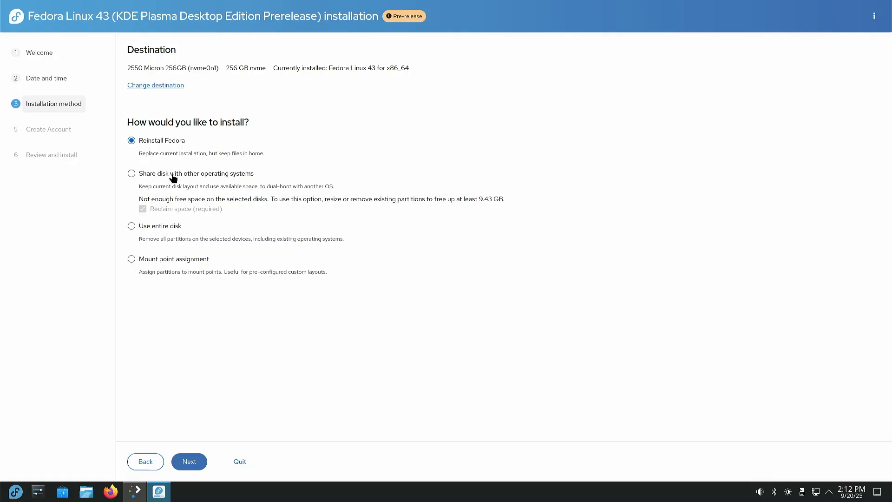
pyautogui.moveTo(142, 267)
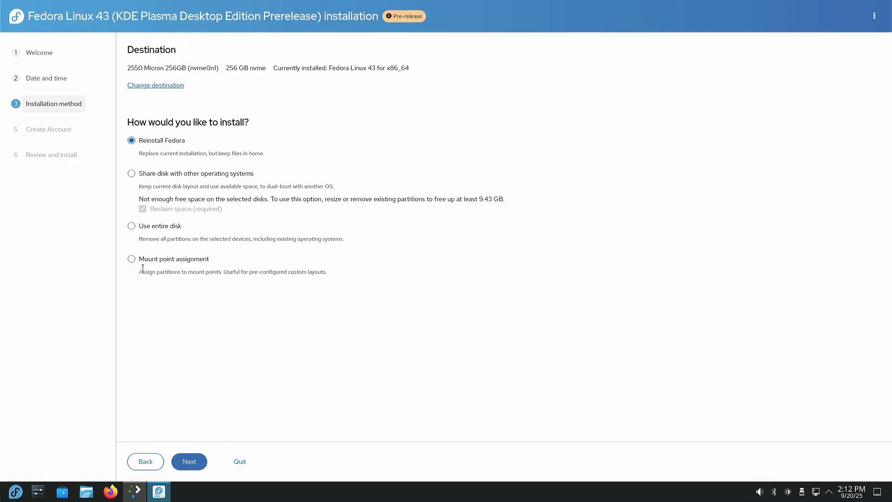
pyautogui.moveTo(175, 264)
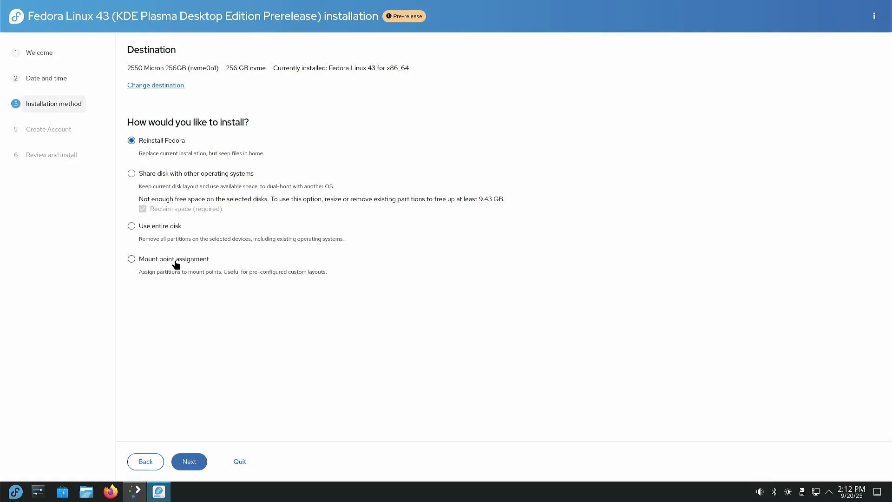
pyautogui.click(132, 226)
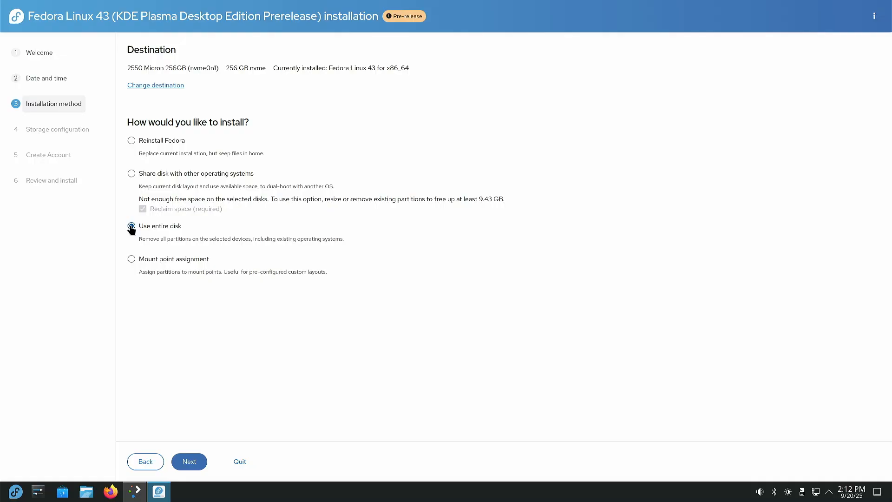
pyautogui.click(131, 226)
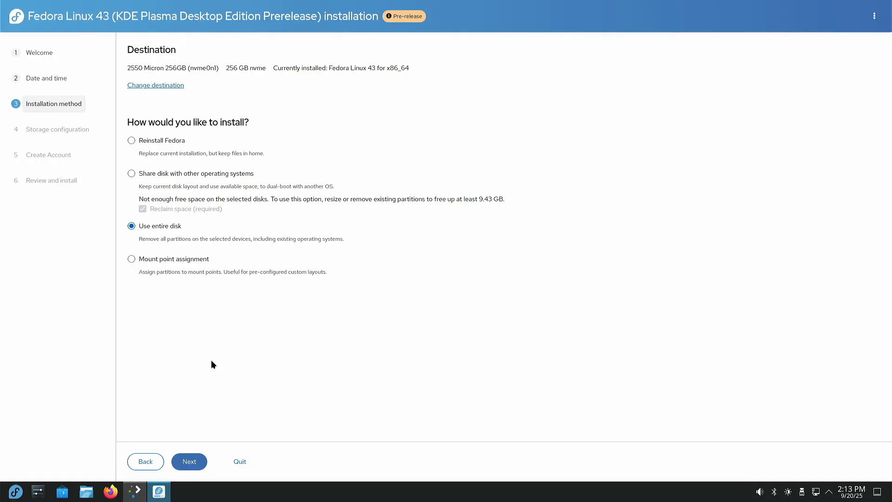
pyautogui.click(189, 461)
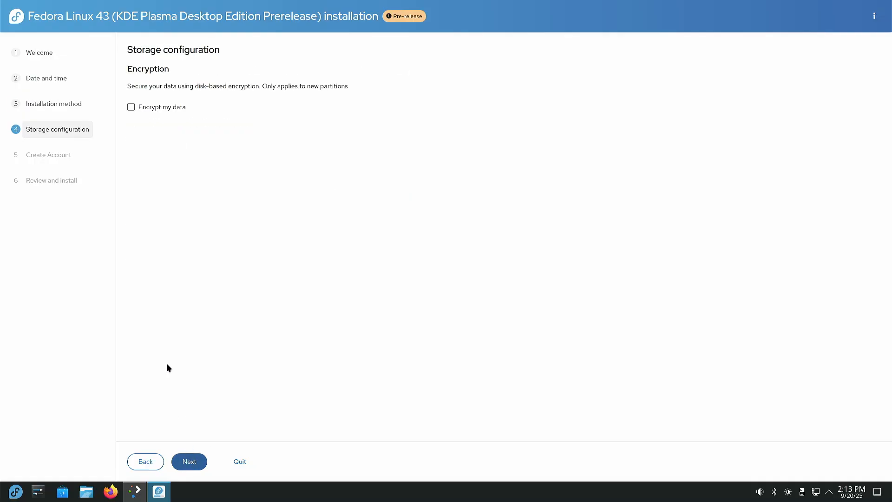
pyautogui.moveTo(145, 112)
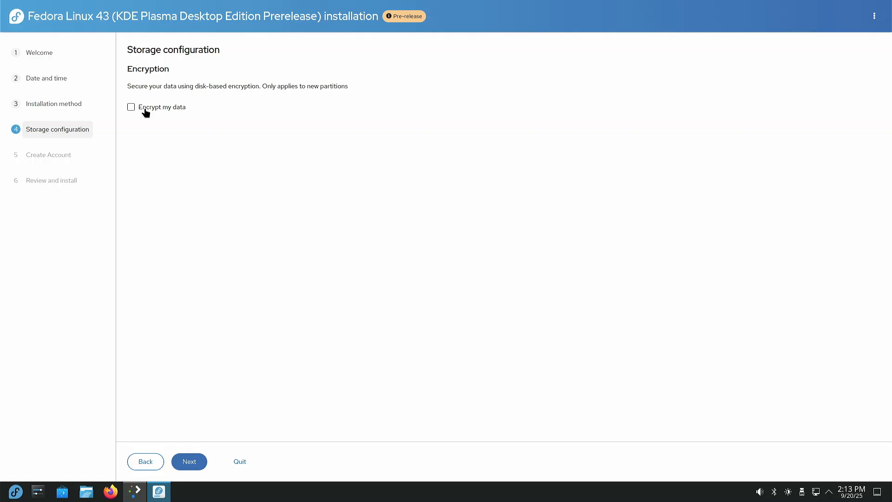
pyautogui.moveTo(151, 116)
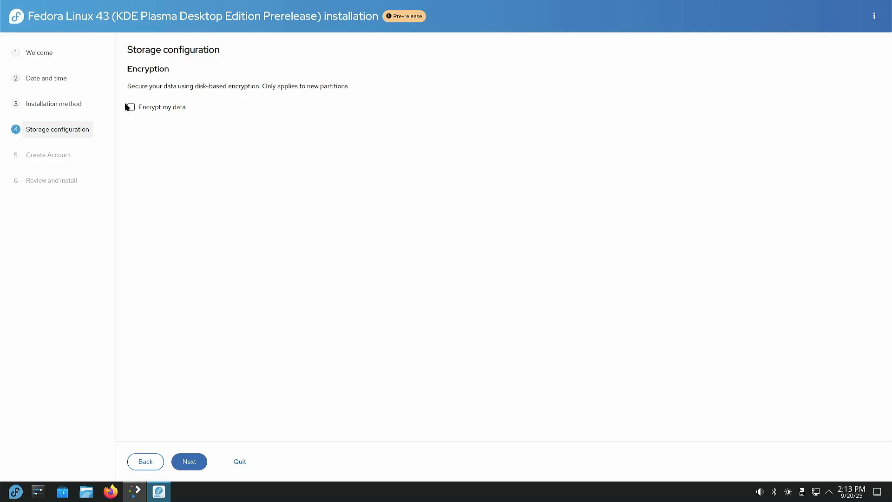
pyautogui.moveTo(206, 144)
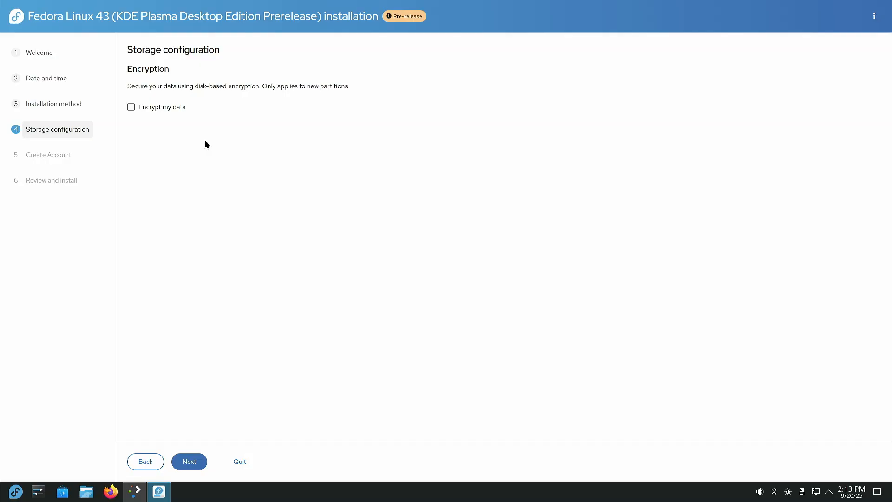
pyautogui.moveTo(206, 168)
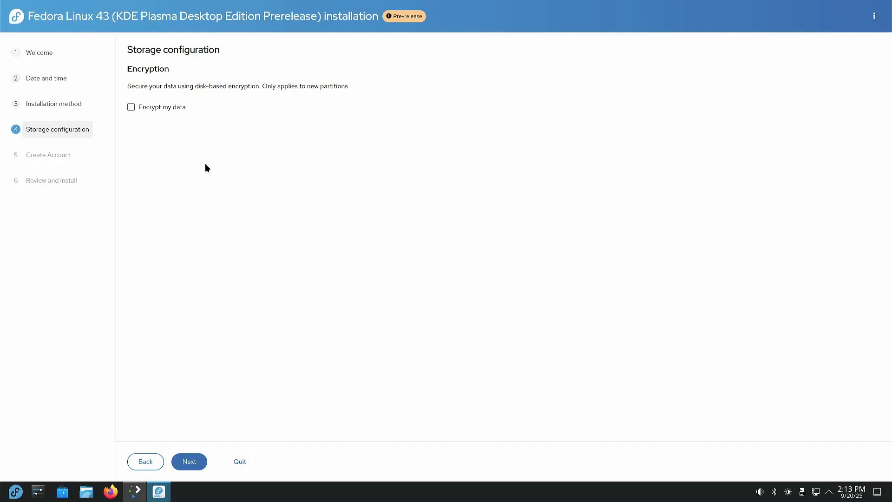
pyautogui.moveTo(315, 99)
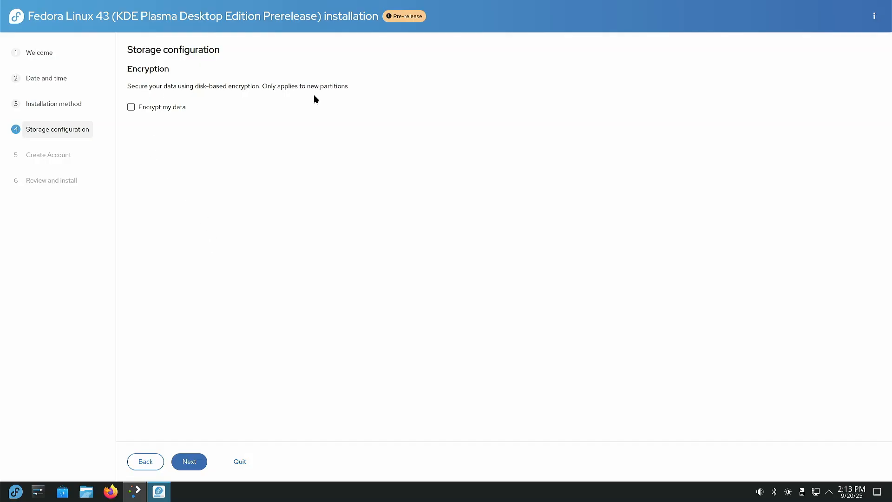
pyautogui.moveTo(189, 461)
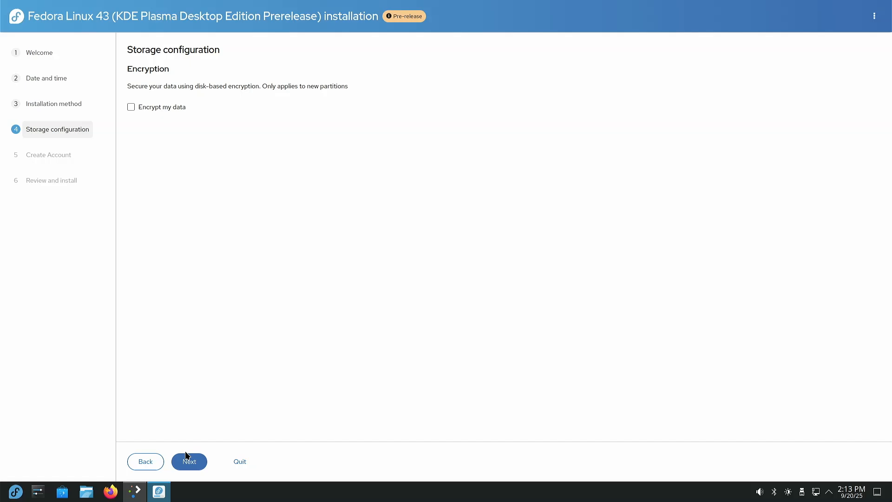
# Continue with 'Encrypt my data' unchecked and focus the Full name field on Create account.
pyautogui.click(189, 460)
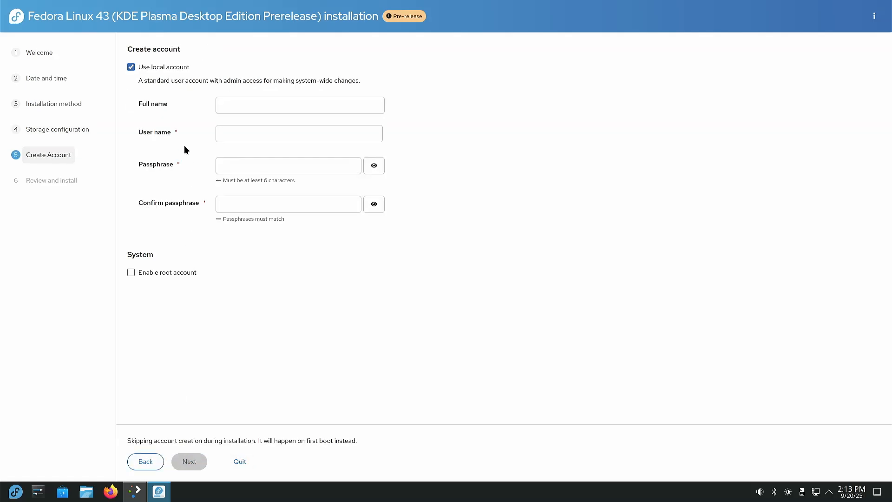
pyautogui.click(299, 104)
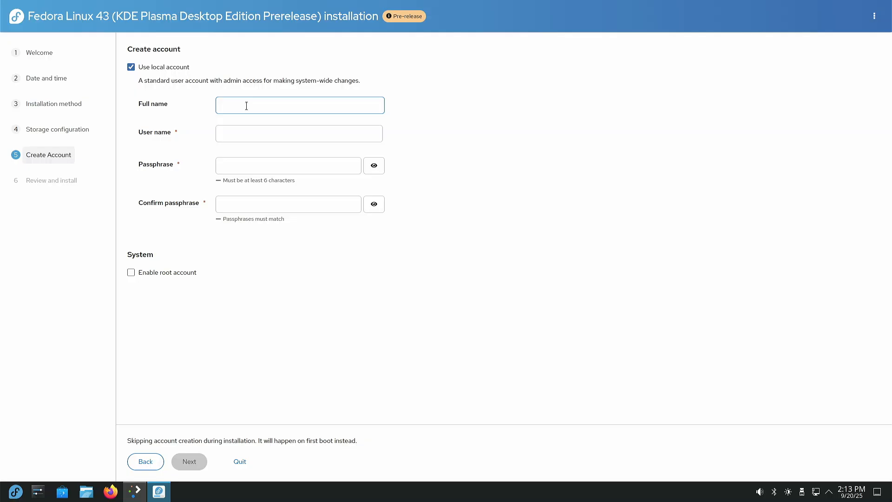
# Create user 'Linux Tech Life' (ltl) with a confirmed passphrase and continue to Review and install.
pyautogui.write('Linux Tech Life')
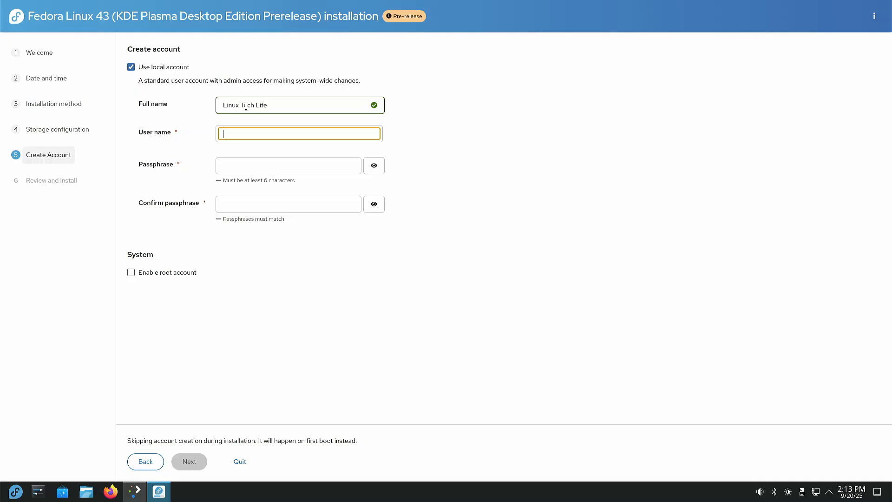
pyautogui.write('ltl')
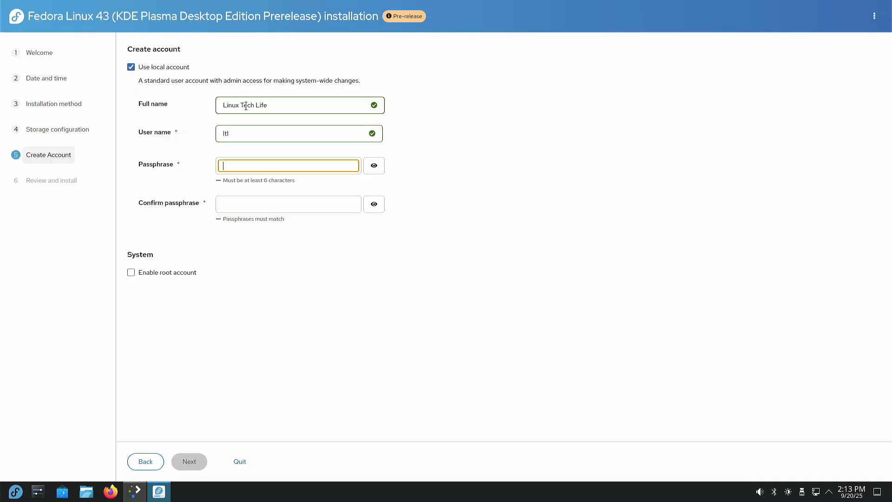
pyautogui.write('••••')
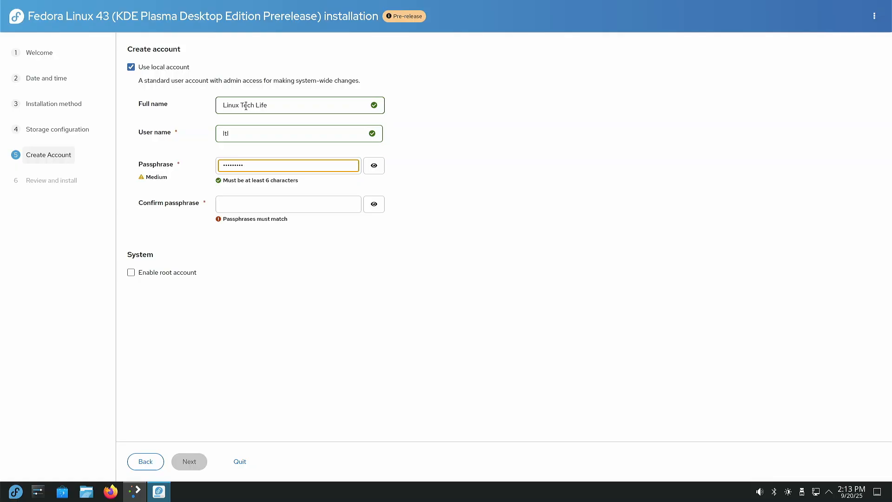
pyautogui.write('•••')
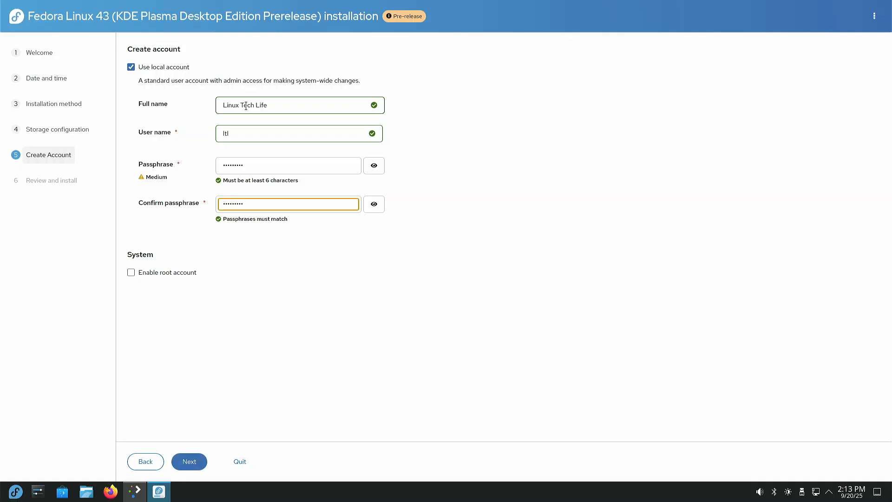
pyautogui.moveTo(302, 354)
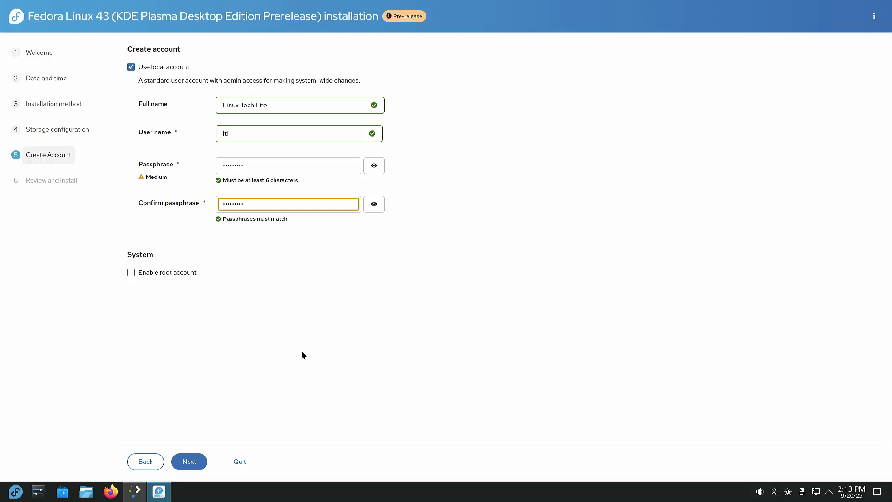
pyautogui.moveTo(232, 358)
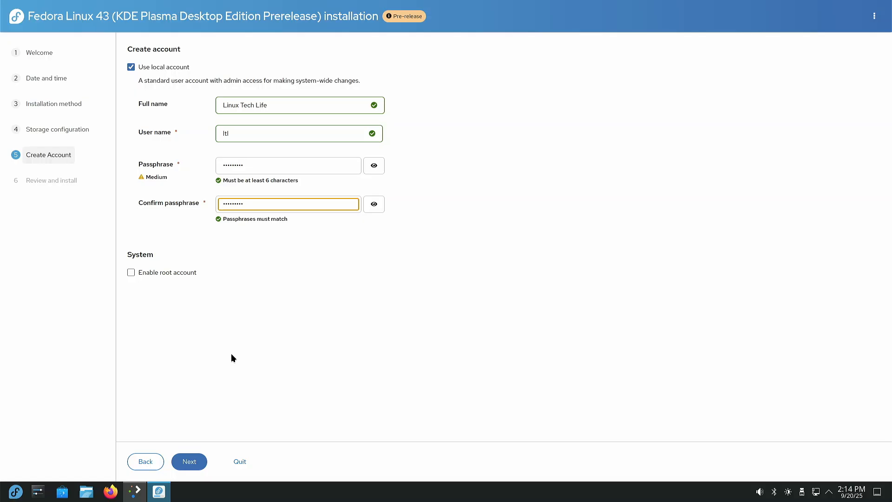
pyautogui.click(190, 461)
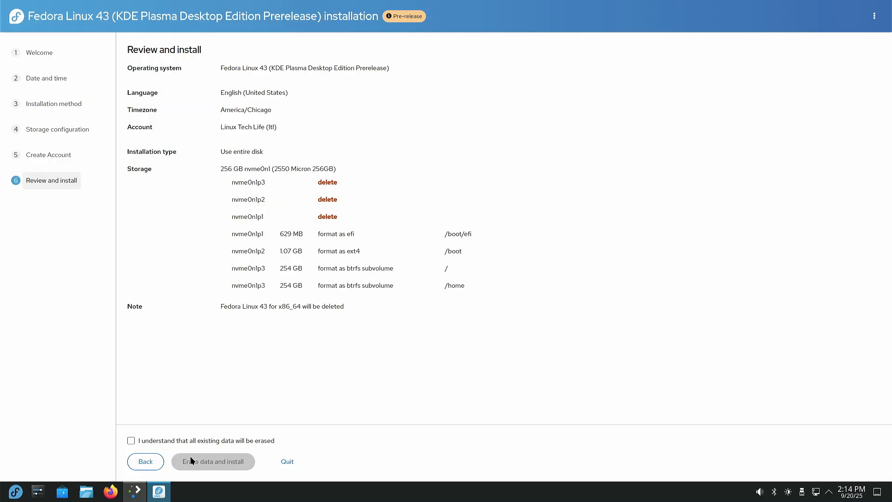
pyautogui.moveTo(161, 167)
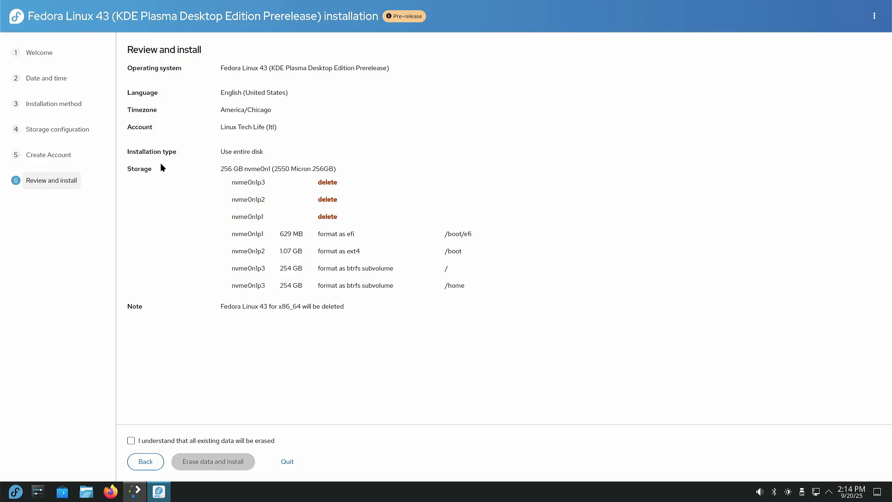
pyautogui.moveTo(279, 84)
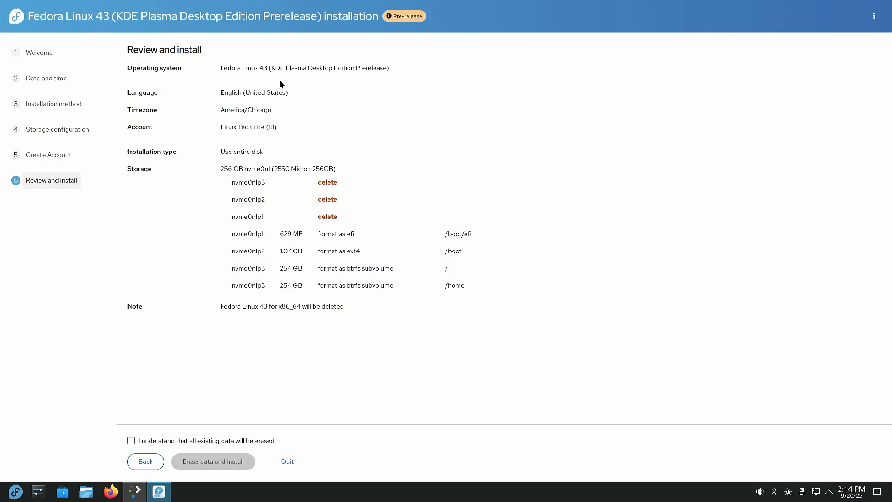
pyautogui.moveTo(257, 213)
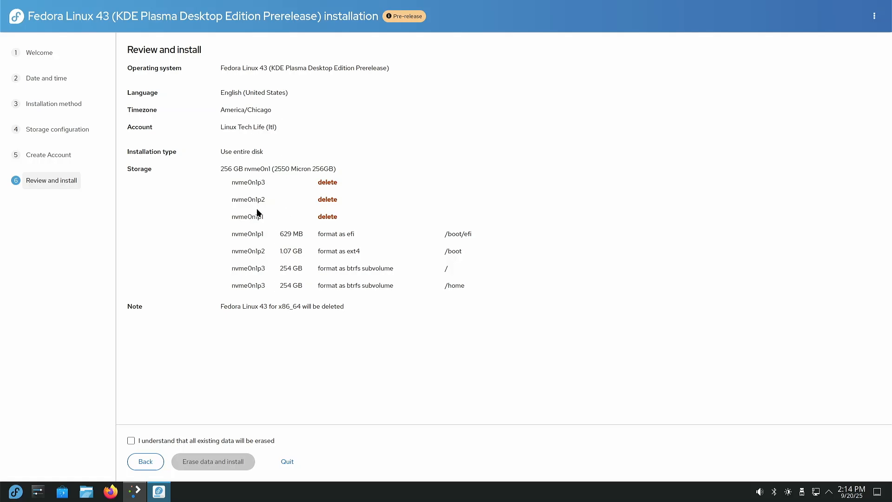
pyautogui.moveTo(257, 238)
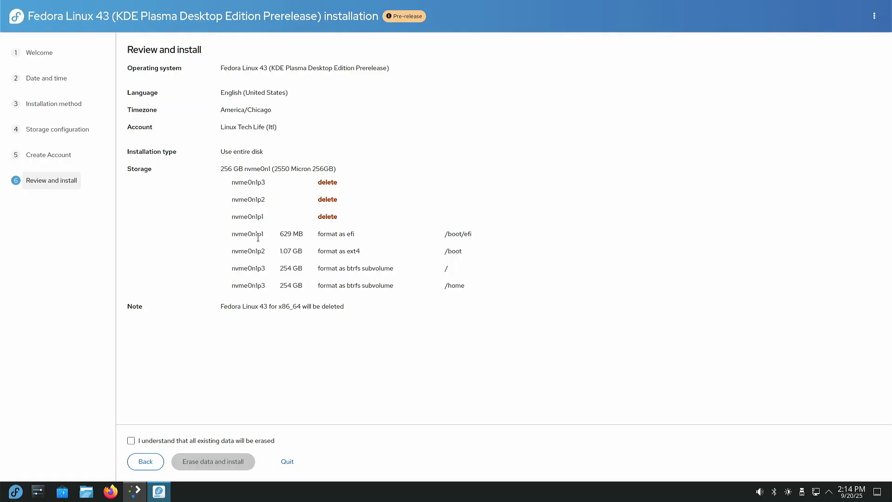
pyautogui.moveTo(387, 282)
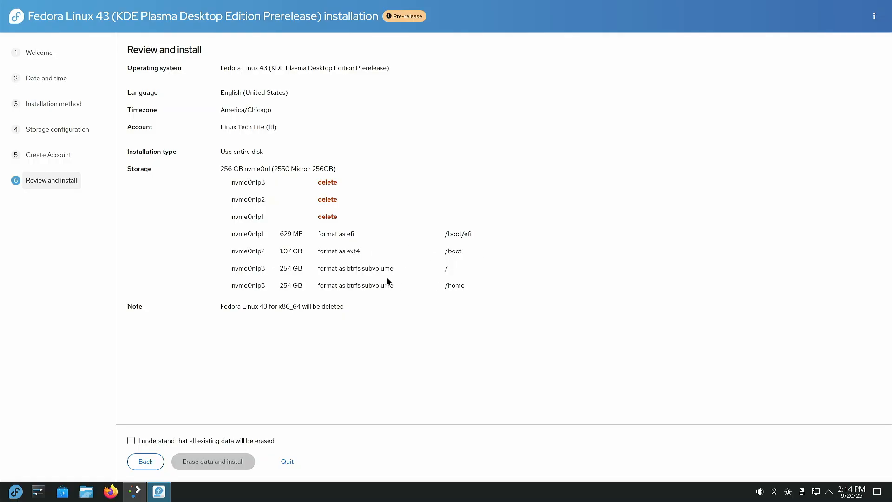
# Tick 'I understand that all existing data will be erased' and run 'Erase data and install'.
pyautogui.click(130, 440)
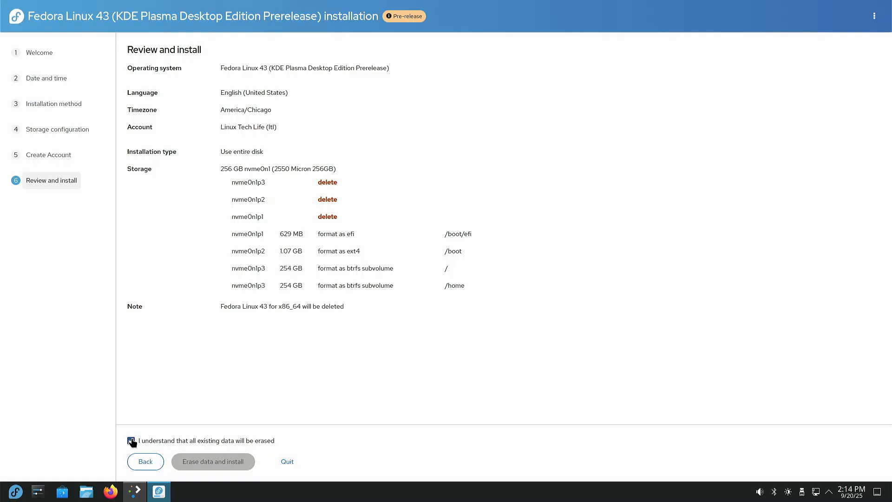
pyautogui.click(130, 440)
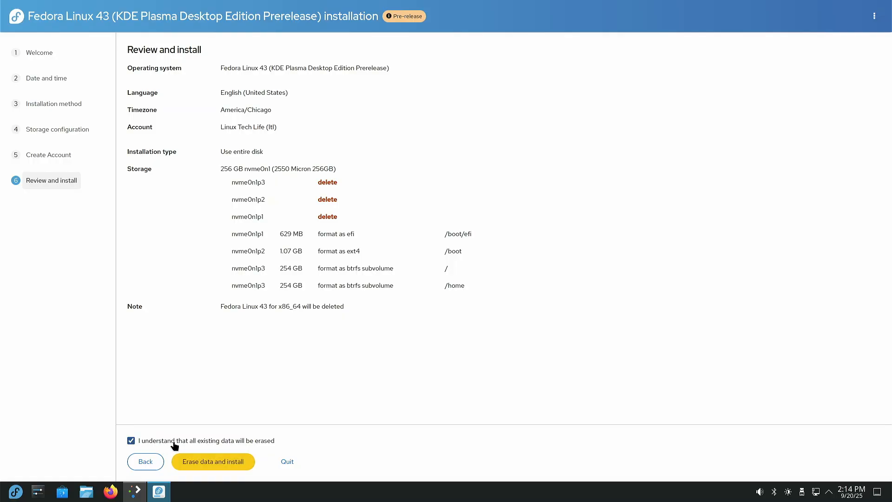
pyautogui.moveTo(335, 446)
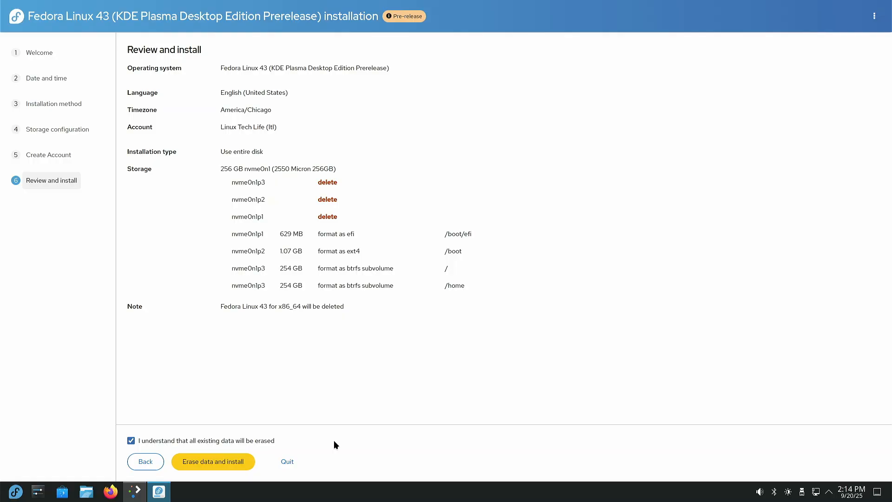
pyautogui.click(213, 461)
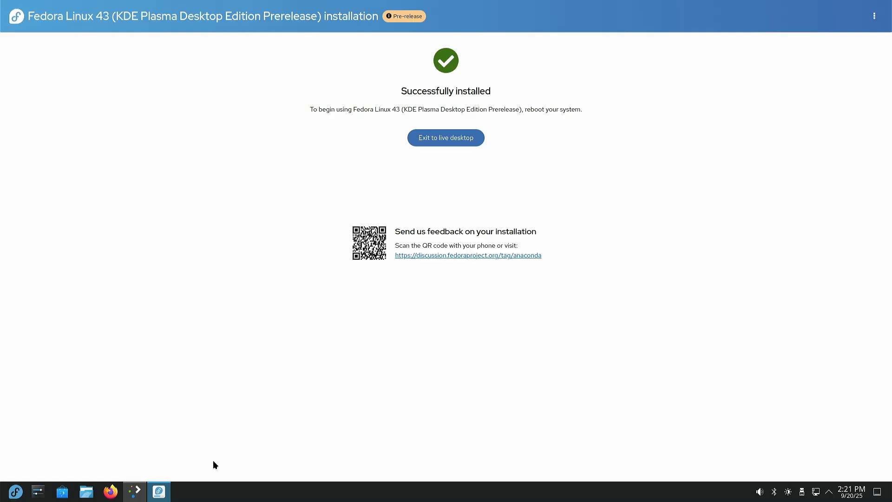
# After 'Successfully installed' appears, exit to the live desktop.
pyautogui.click(445, 138)
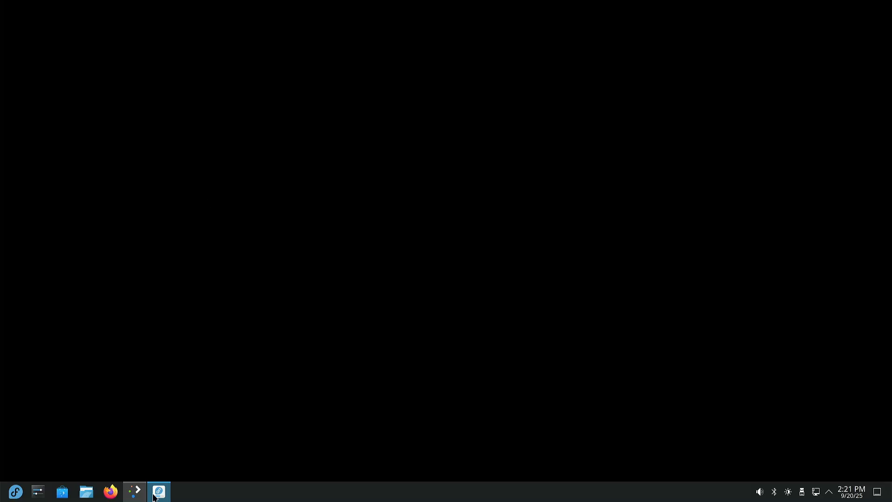
# Minimize the Welcome Center and close the leftover installer window from the taskbar.
pyautogui.click(158, 491)
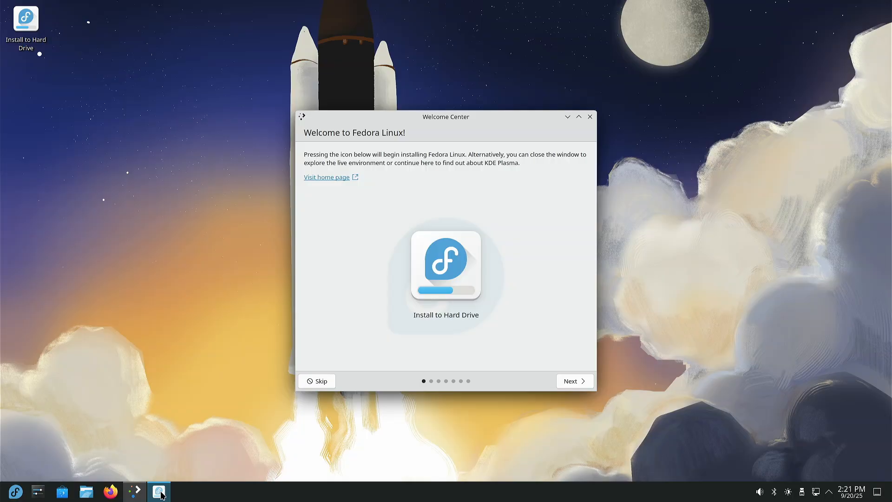
pyautogui.click(590, 117)
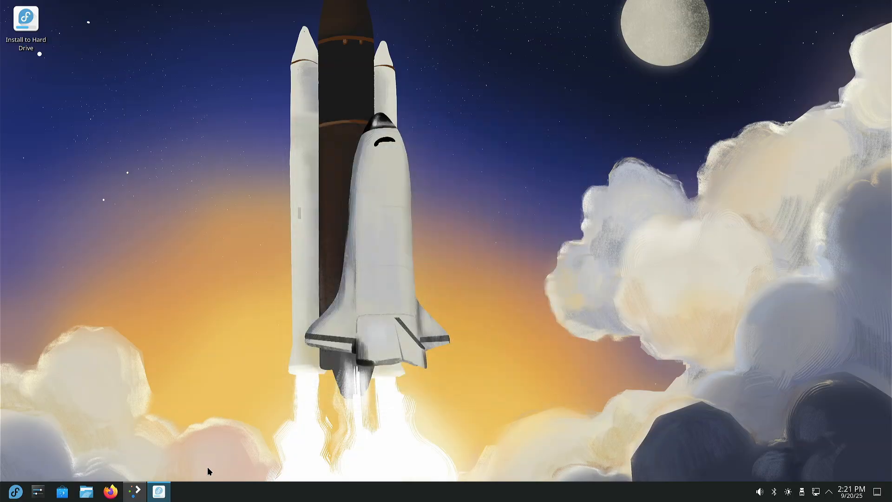
pyautogui.rightClick(159, 490)
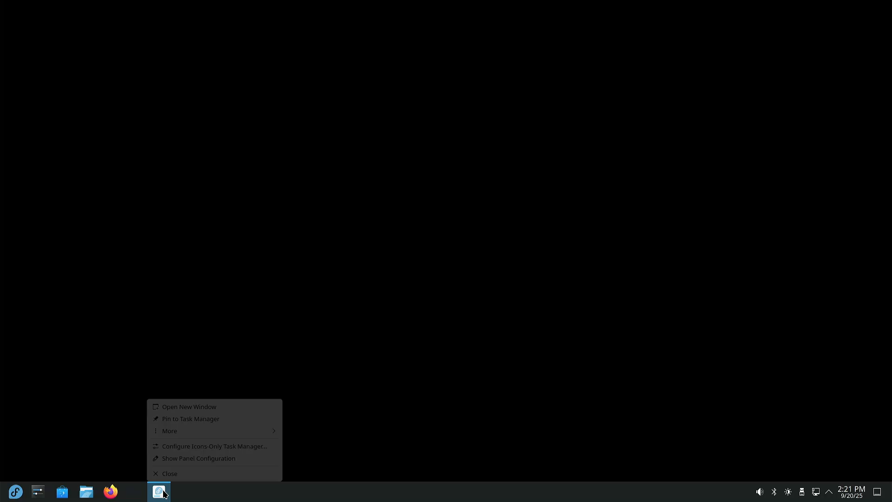
pyautogui.moveTo(176, 473)
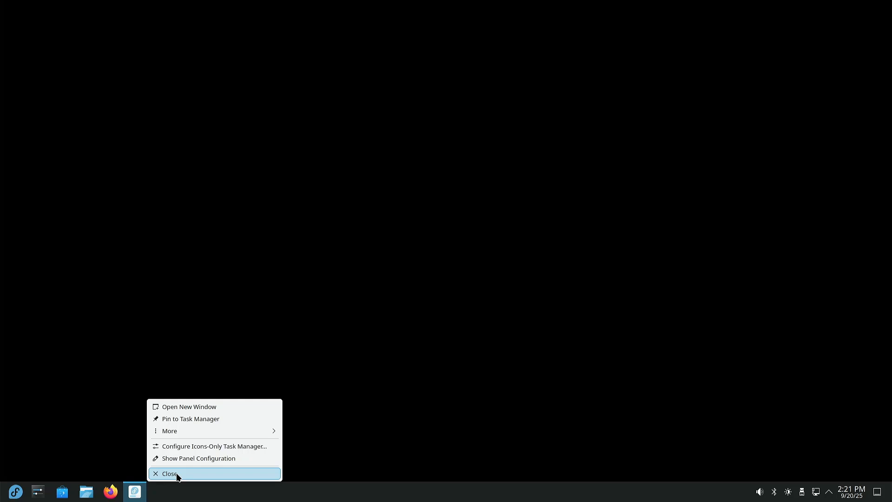
pyautogui.click(169, 473)
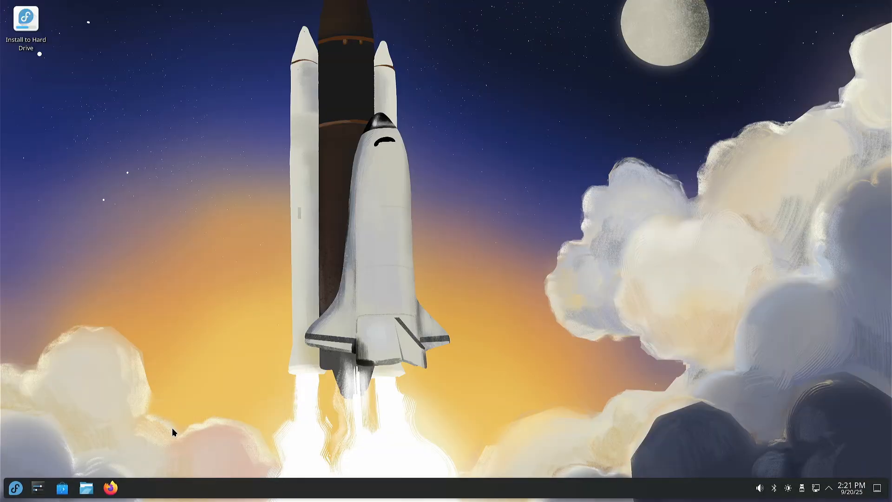
pyautogui.moveTo(175, 364)
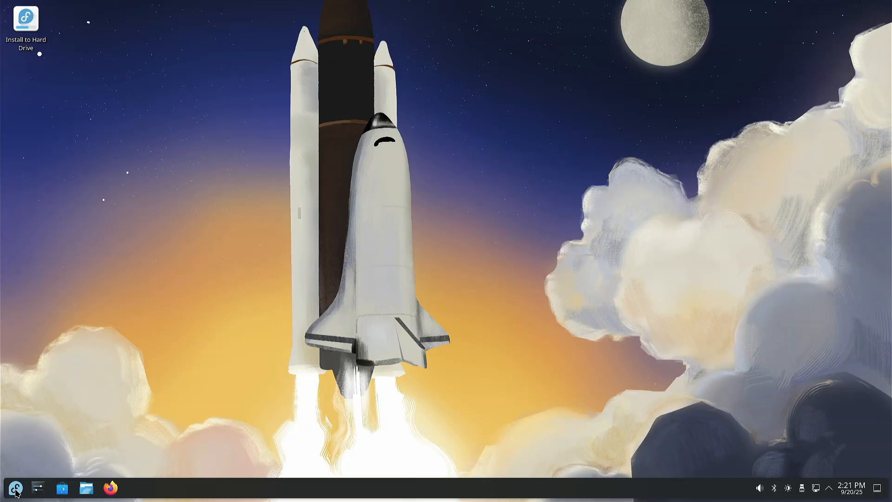
pyautogui.click(15, 488)
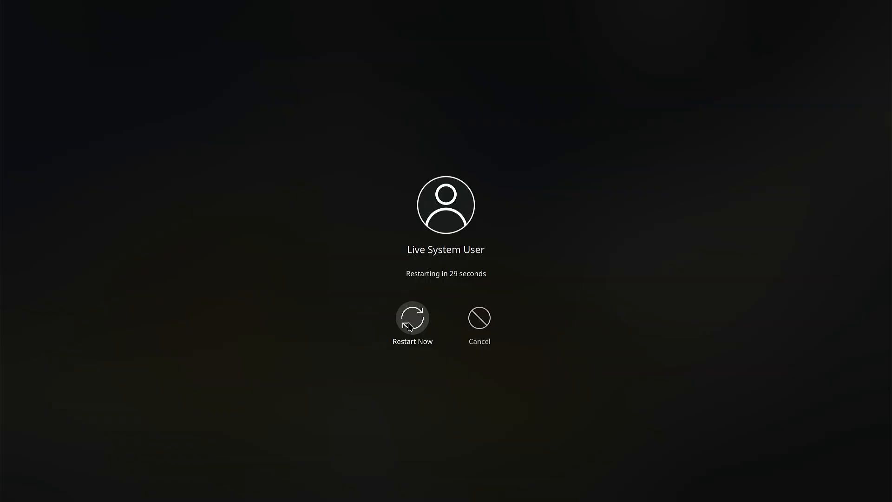
# Confirm 'Restart Now' to reboot into the installed Fedora and reach its login screen.
pyautogui.click(479, 317)
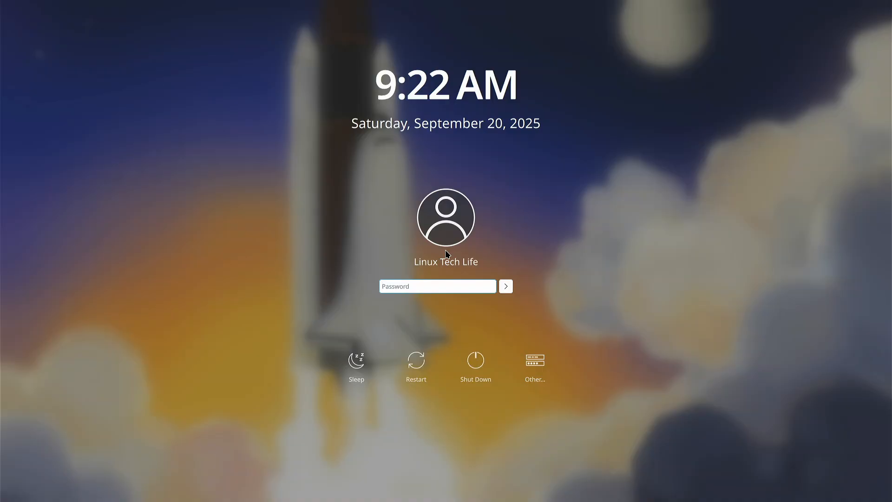
pyautogui.moveTo(429, 299)
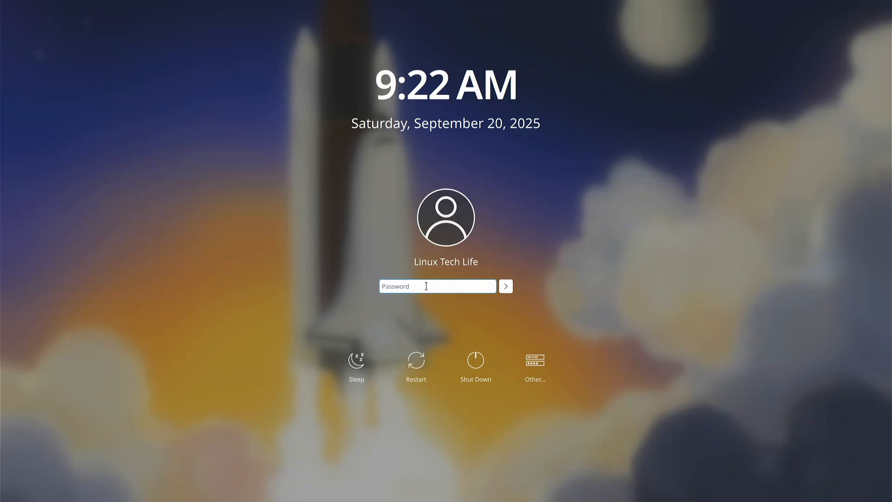
# Enter the Linux Tech Life account password to log in to the Plasma desktop.
pyautogui.write('password')
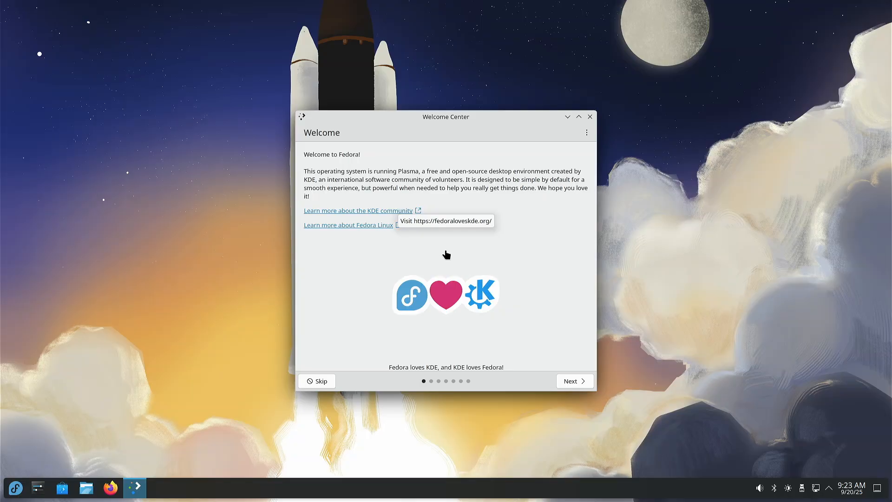
pyautogui.moveTo(443, 251)
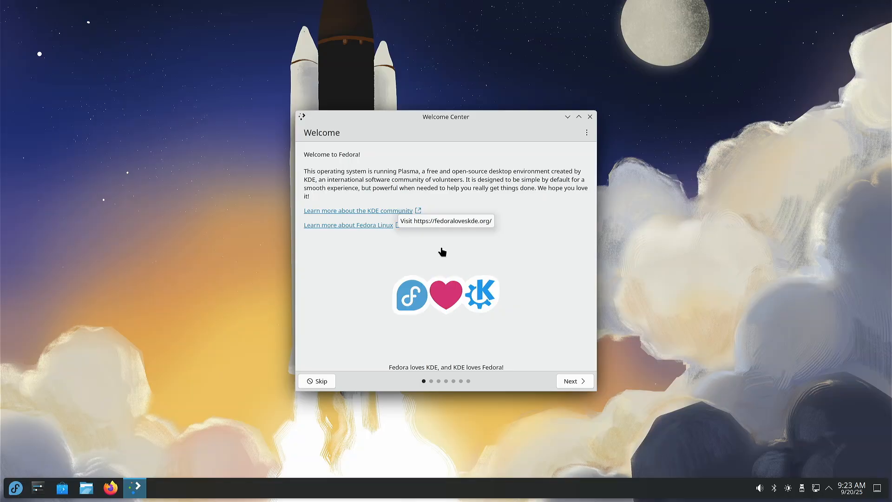
pyautogui.moveTo(364, 337)
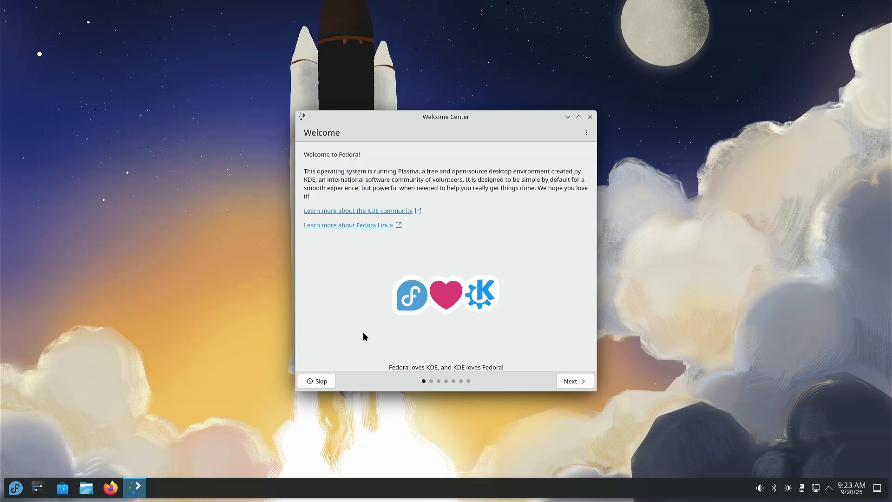
# Close the Welcome Center and start Konsole from the application launcher.
pyautogui.click(589, 116)
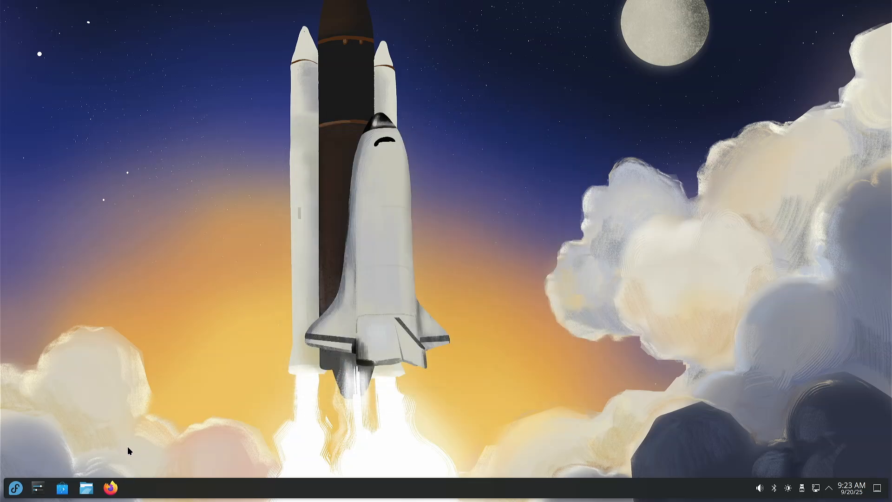
pyautogui.click(14, 487)
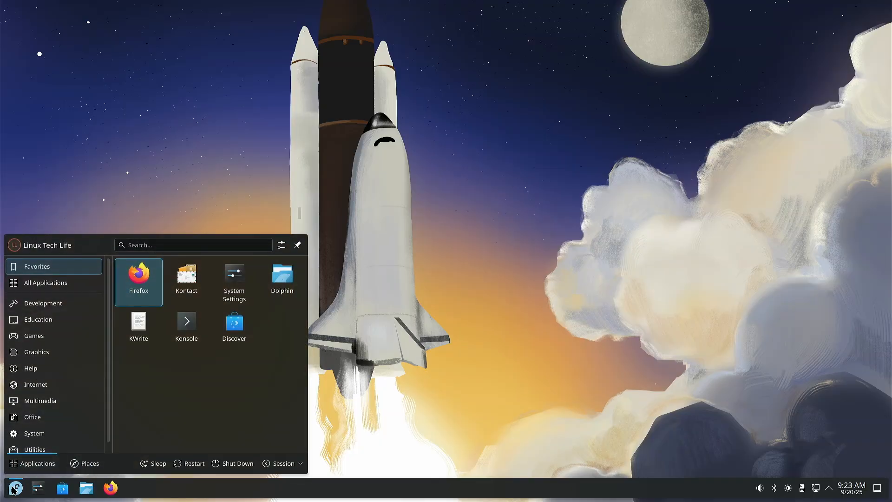
pyautogui.click(186, 322)
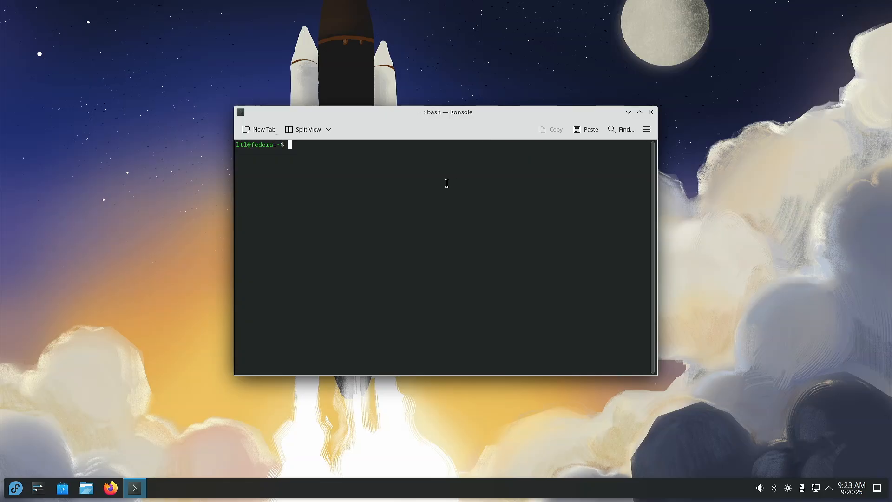
# Run 'sudo dnf upgrade', enter the password, and answer y to begin downloading.
pyautogui.write('sudo dn')
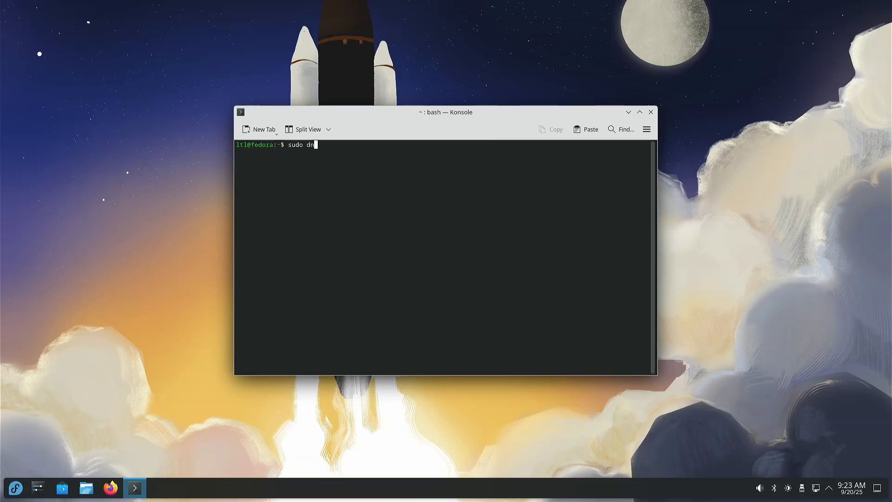
pyautogui.write('f upgrad')
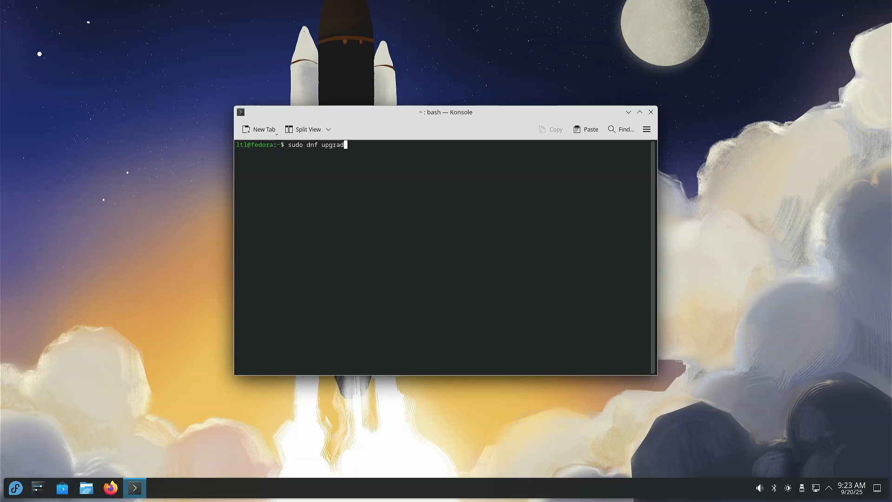
pyautogui.press('Return')
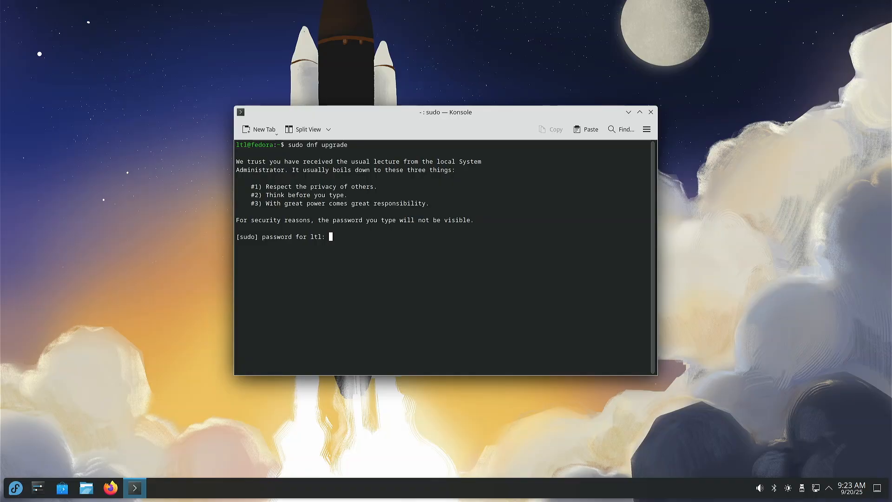
pyautogui.press('Return')
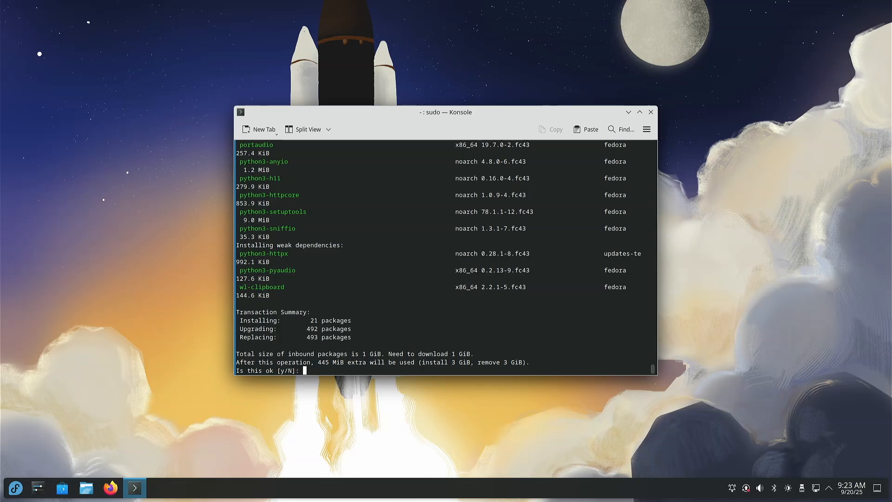
pyautogui.write('y')
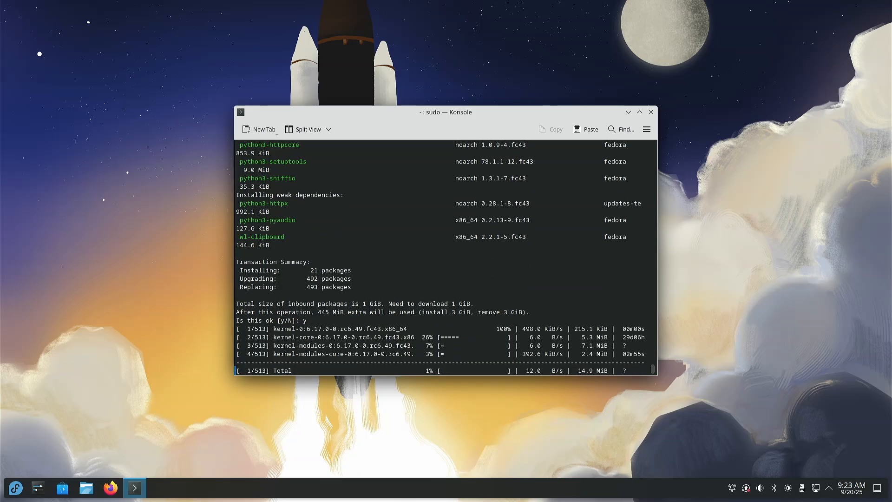